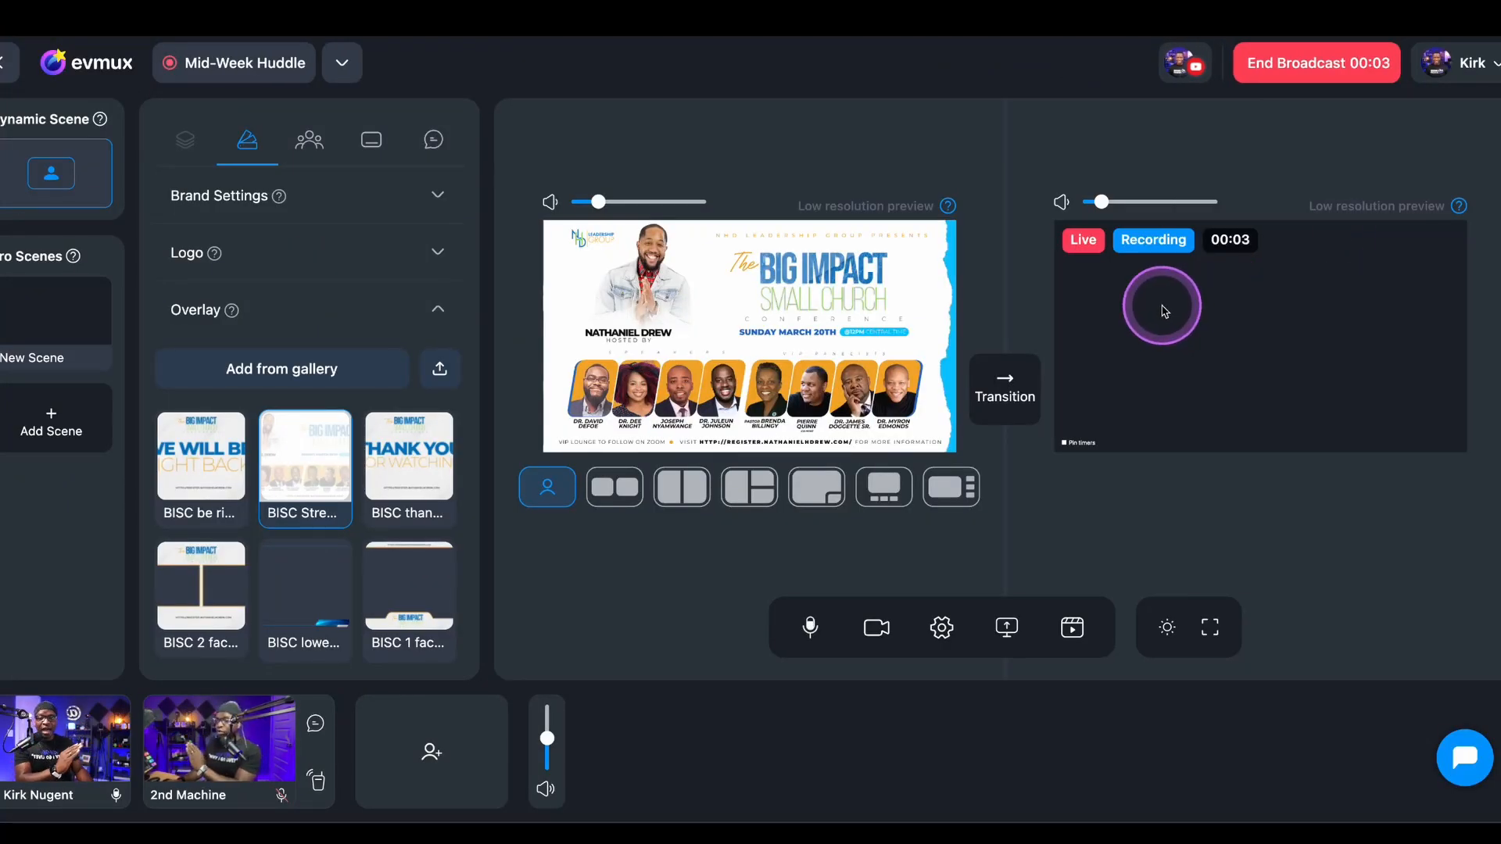
- End the running broadcast so the studio is off air and ready to go live again
click(1004, 389)
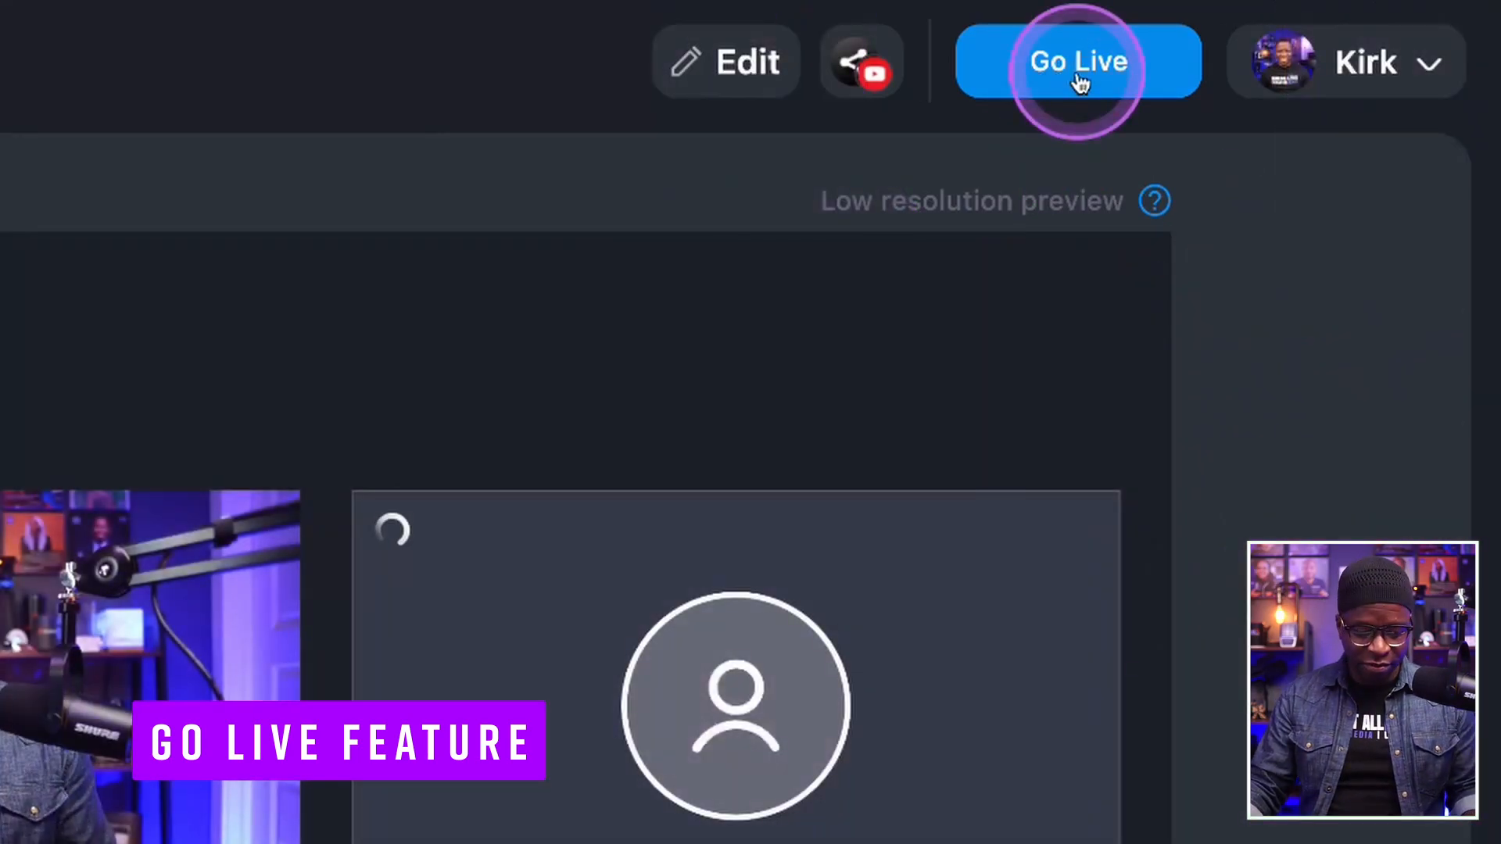
- Show the Go Live starting-scene list, with Dynamic Scene currently chosen to play first
click(1078, 61)
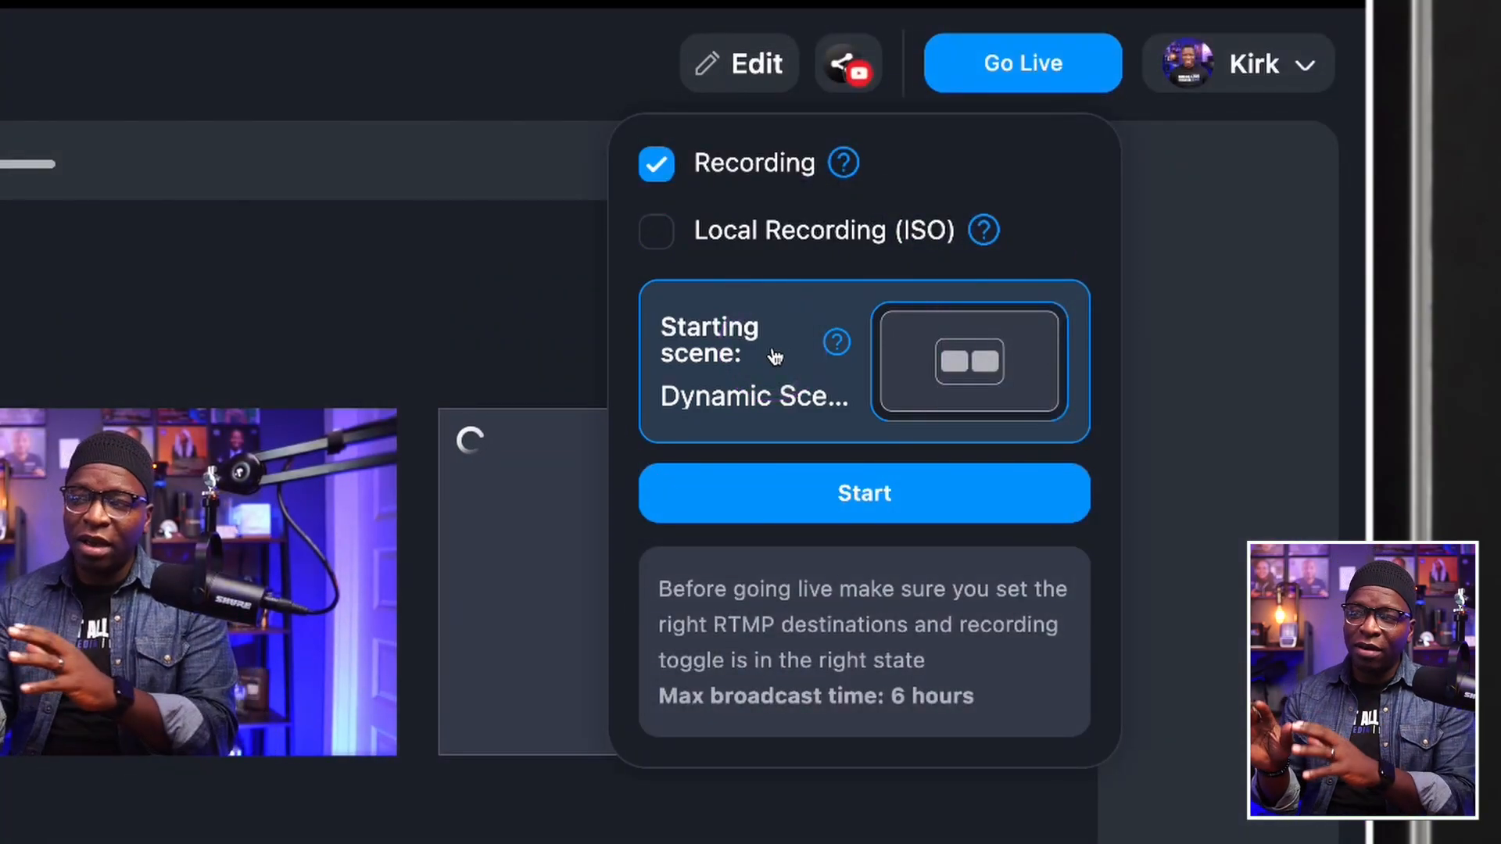
click(966, 361)
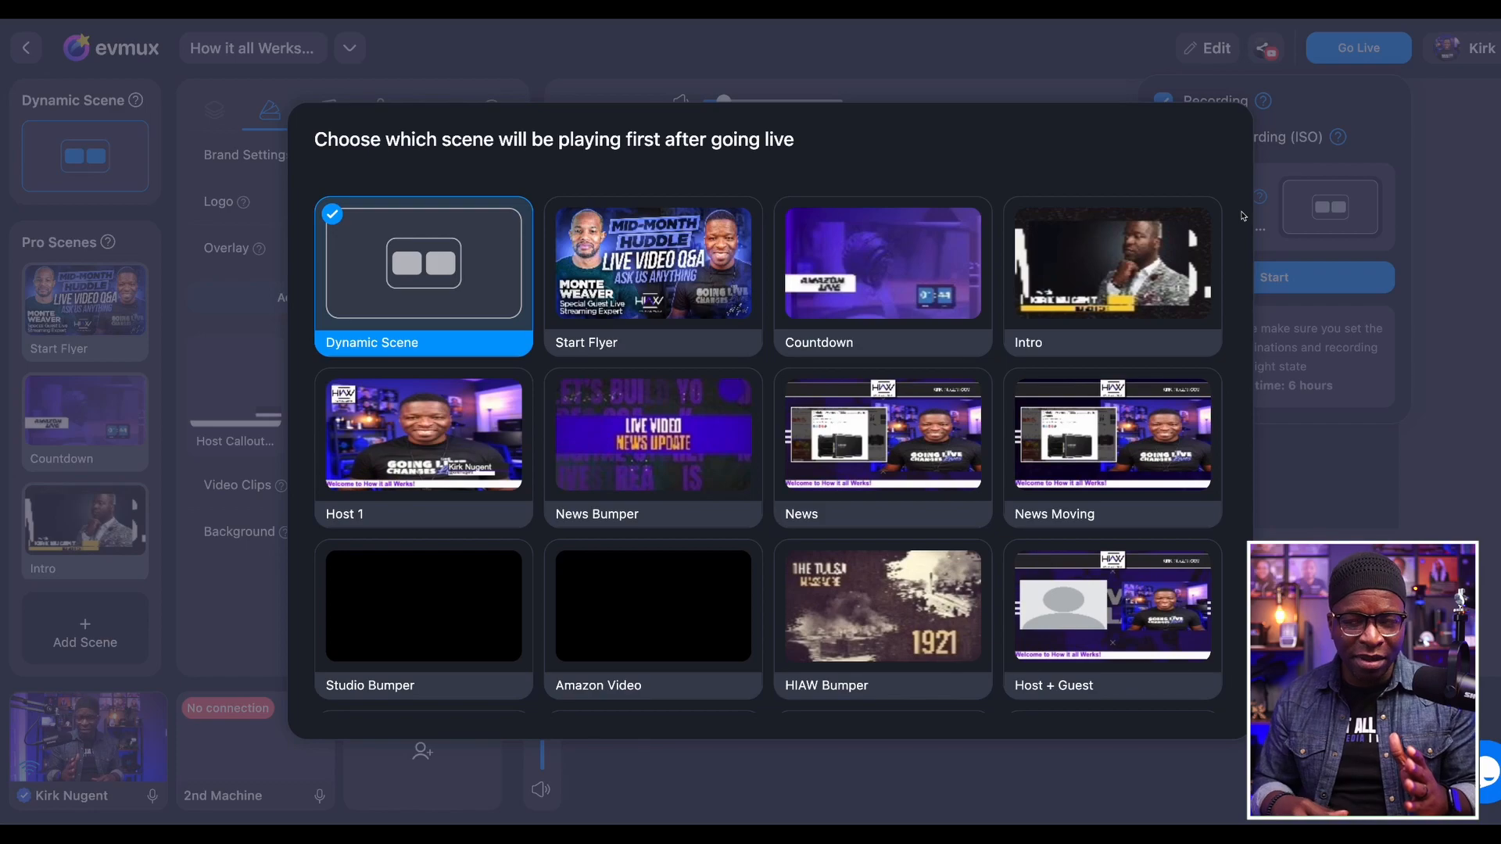
scroll(down, 3)
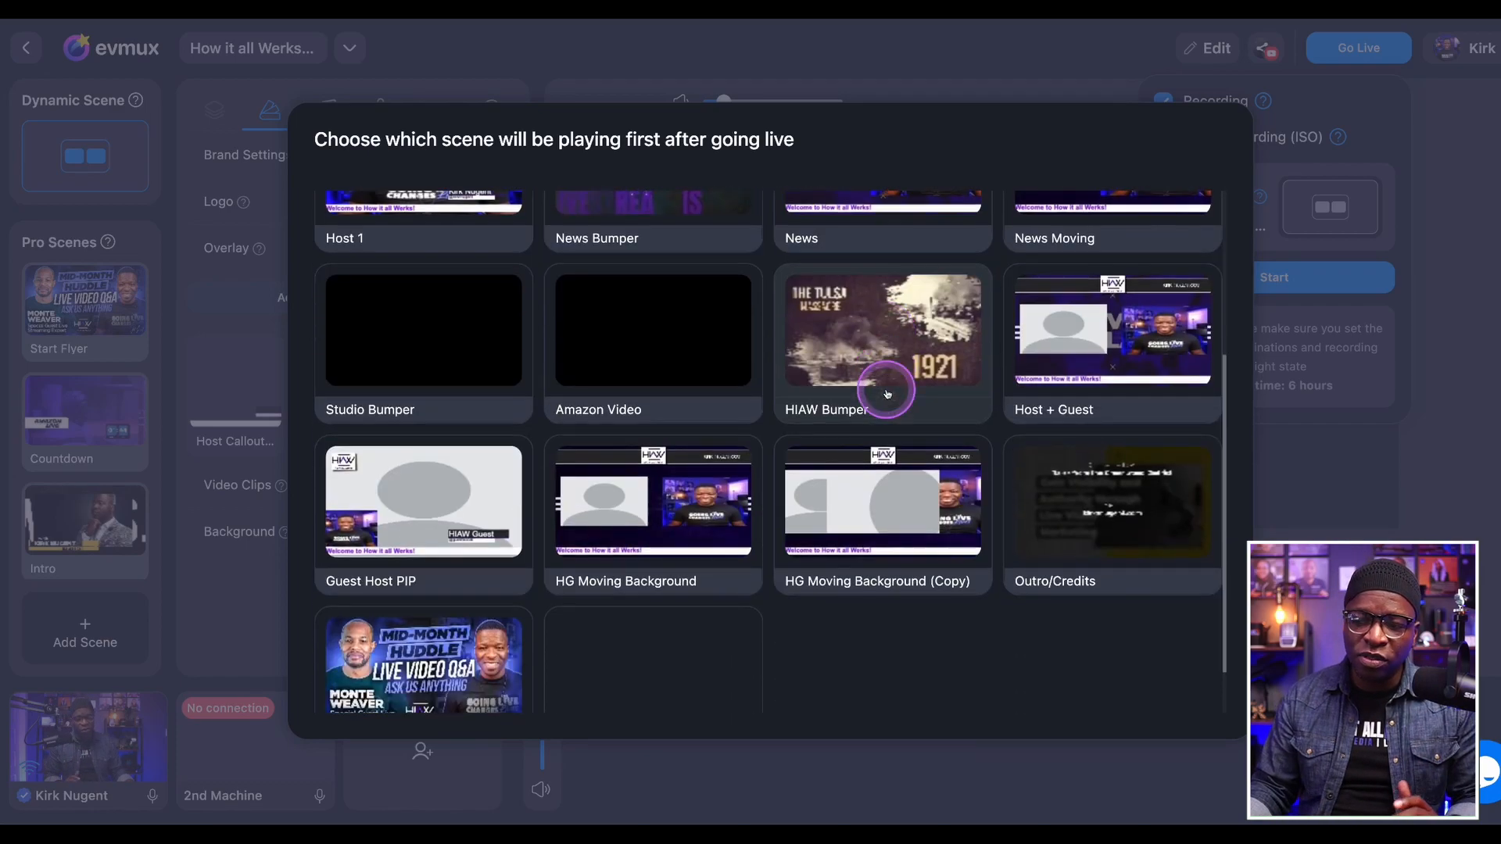
scroll(up, 3)
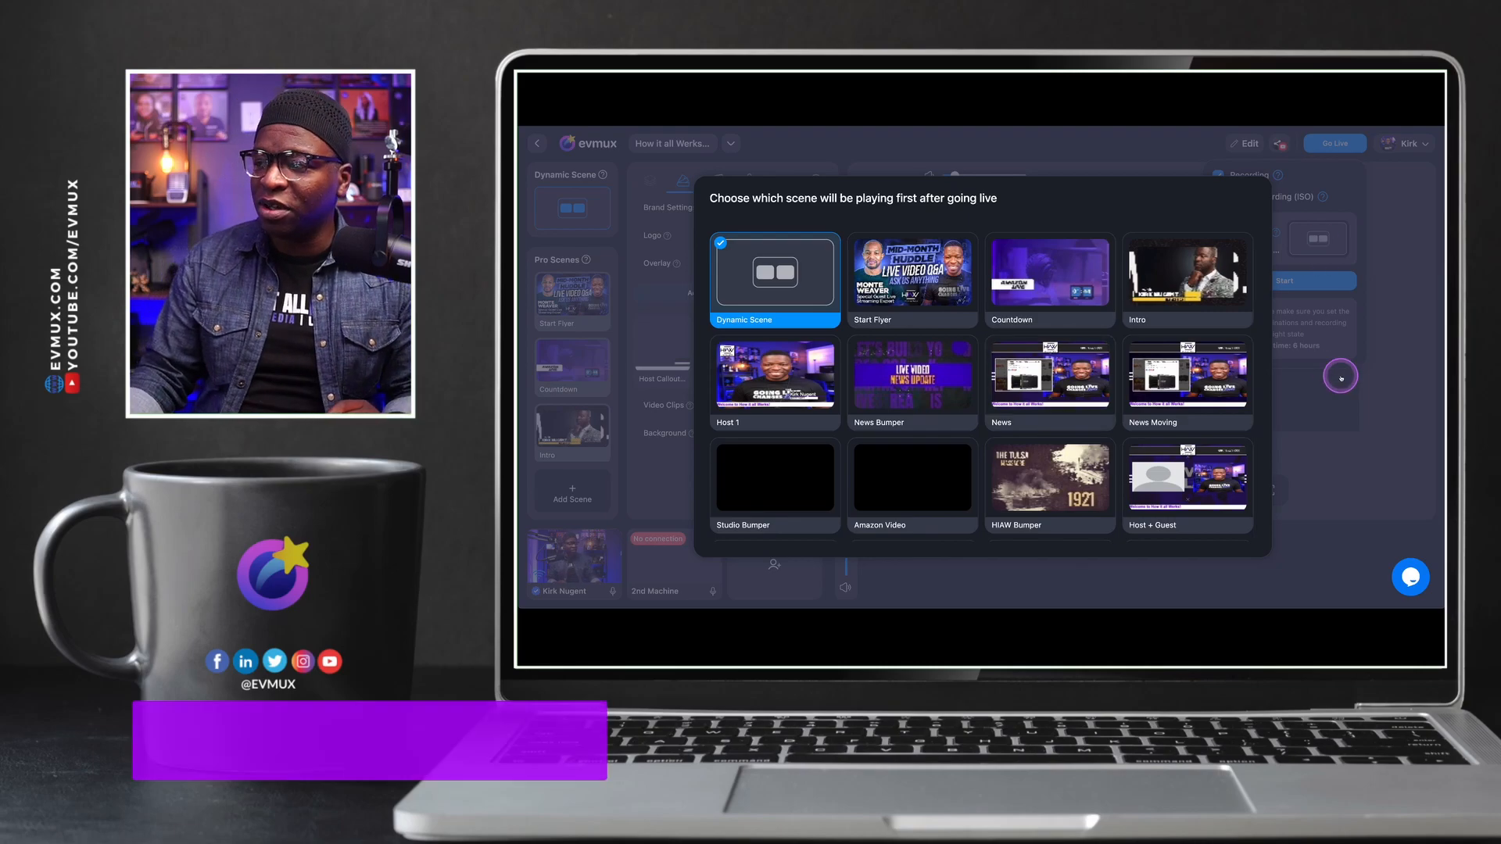
- Make the Start Flyer (Mid-Month Huddle) scene the starting scene for going live
click(774, 279)
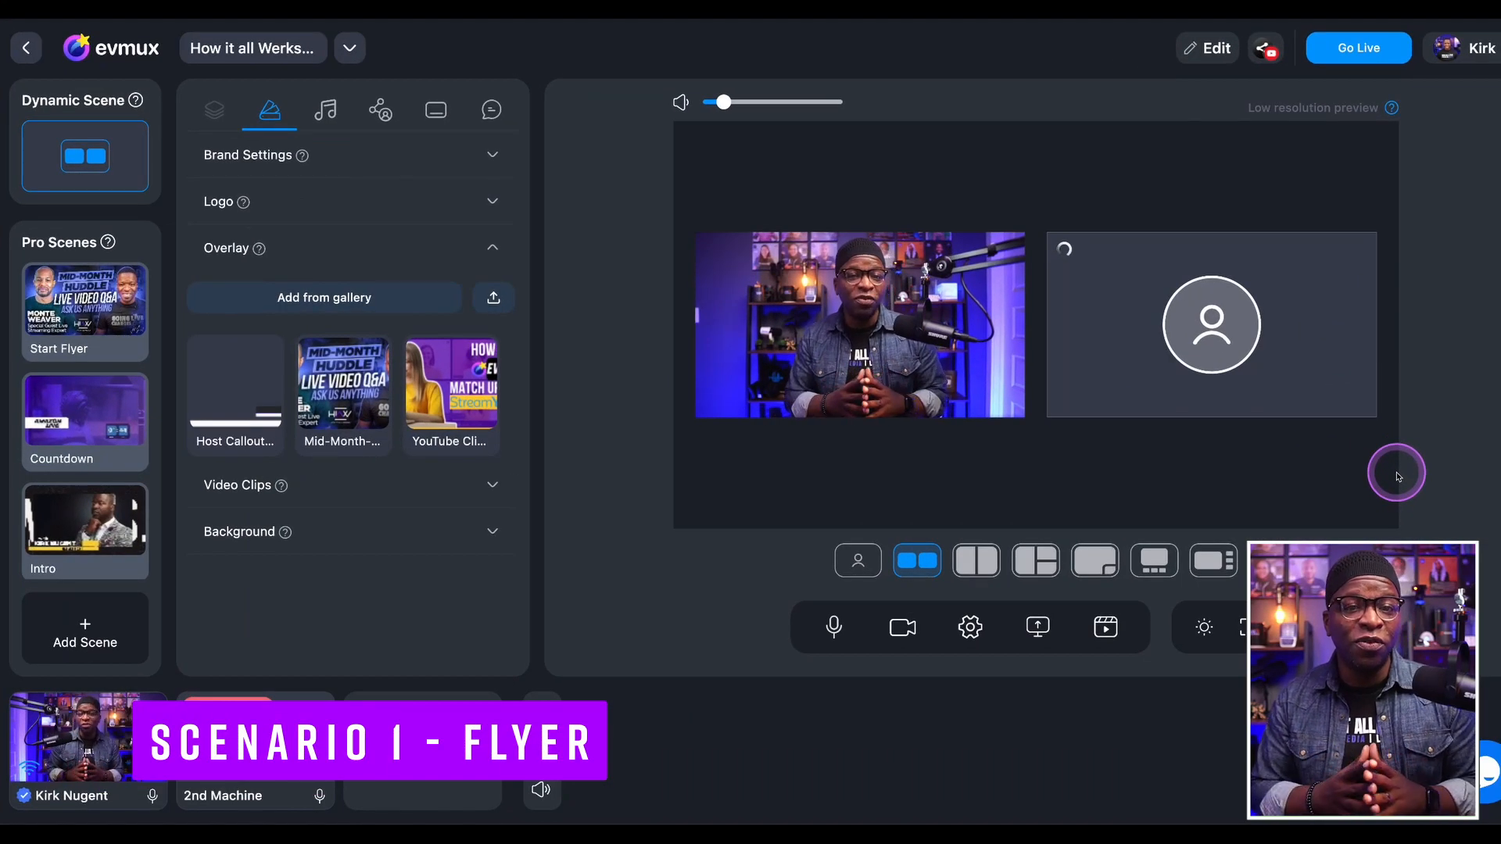
mouse_move(1398, 477)
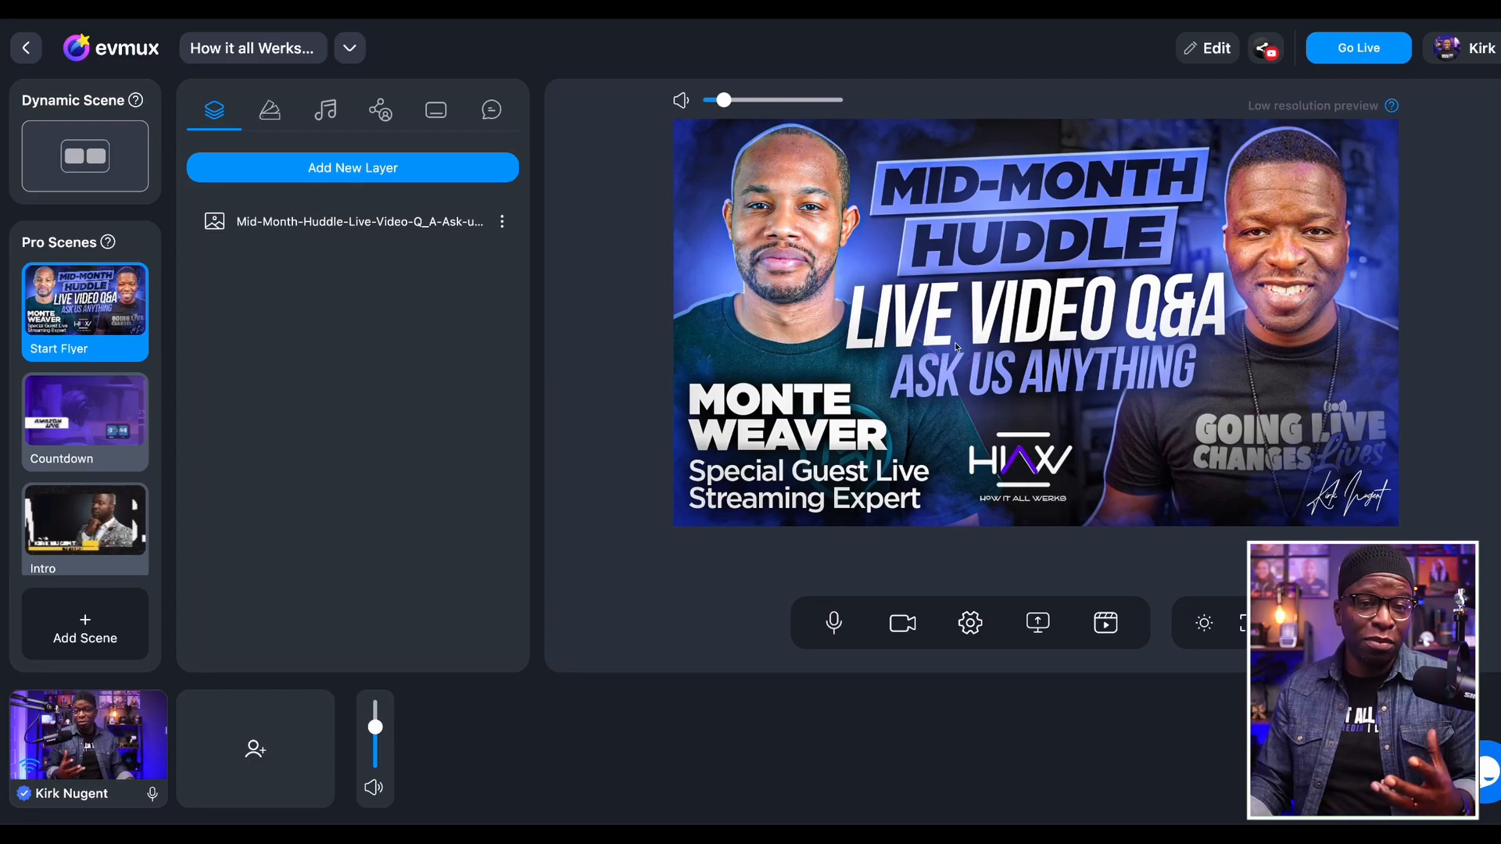
click(1357, 48)
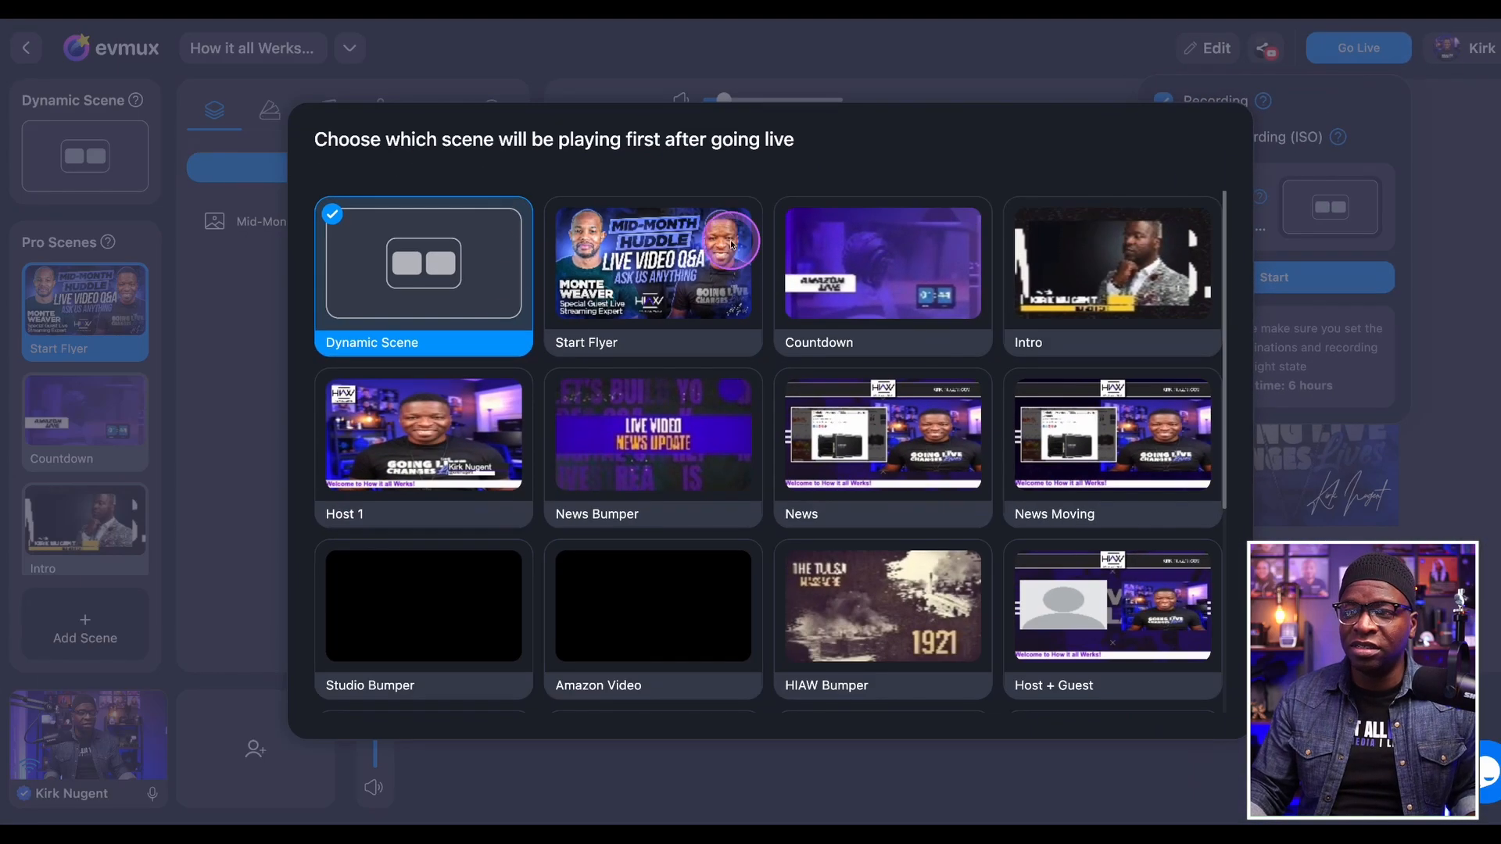
click(653, 261)
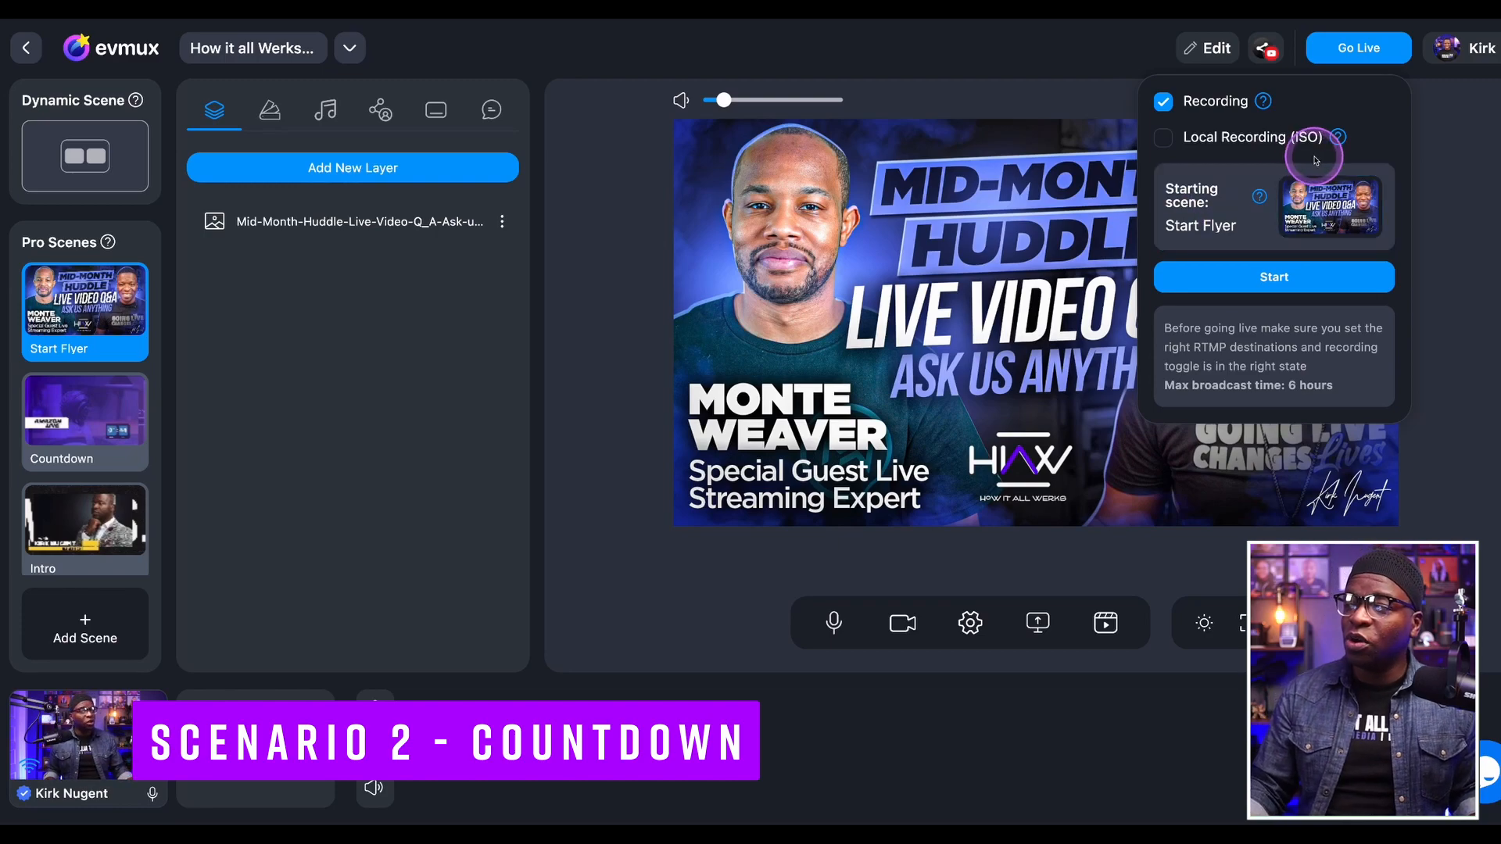
- Switch the studio to the Countdown scene and make it the starting scene for going live
click(84, 421)
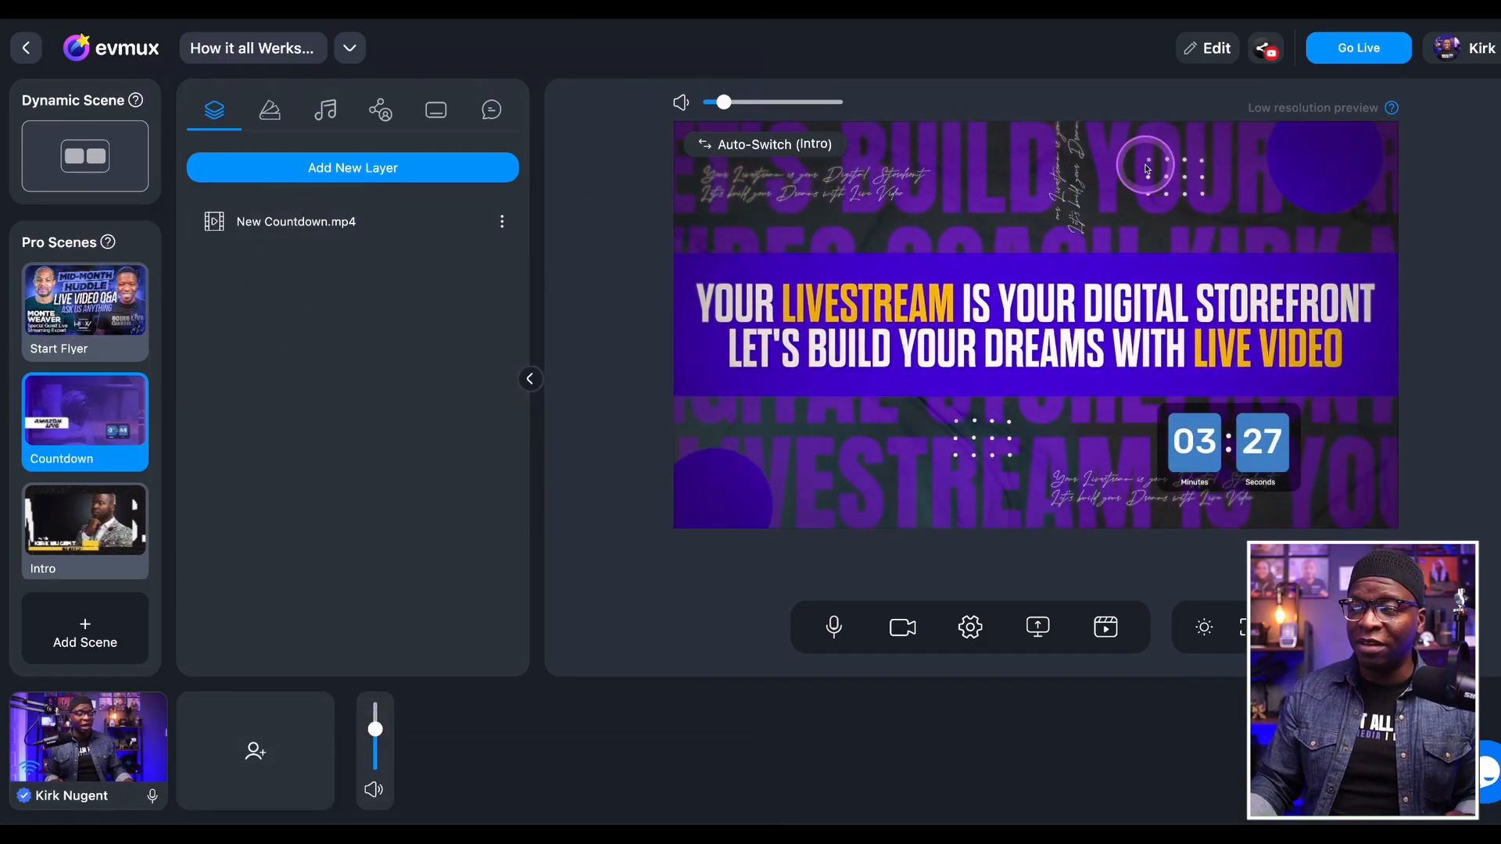
click(1357, 49)
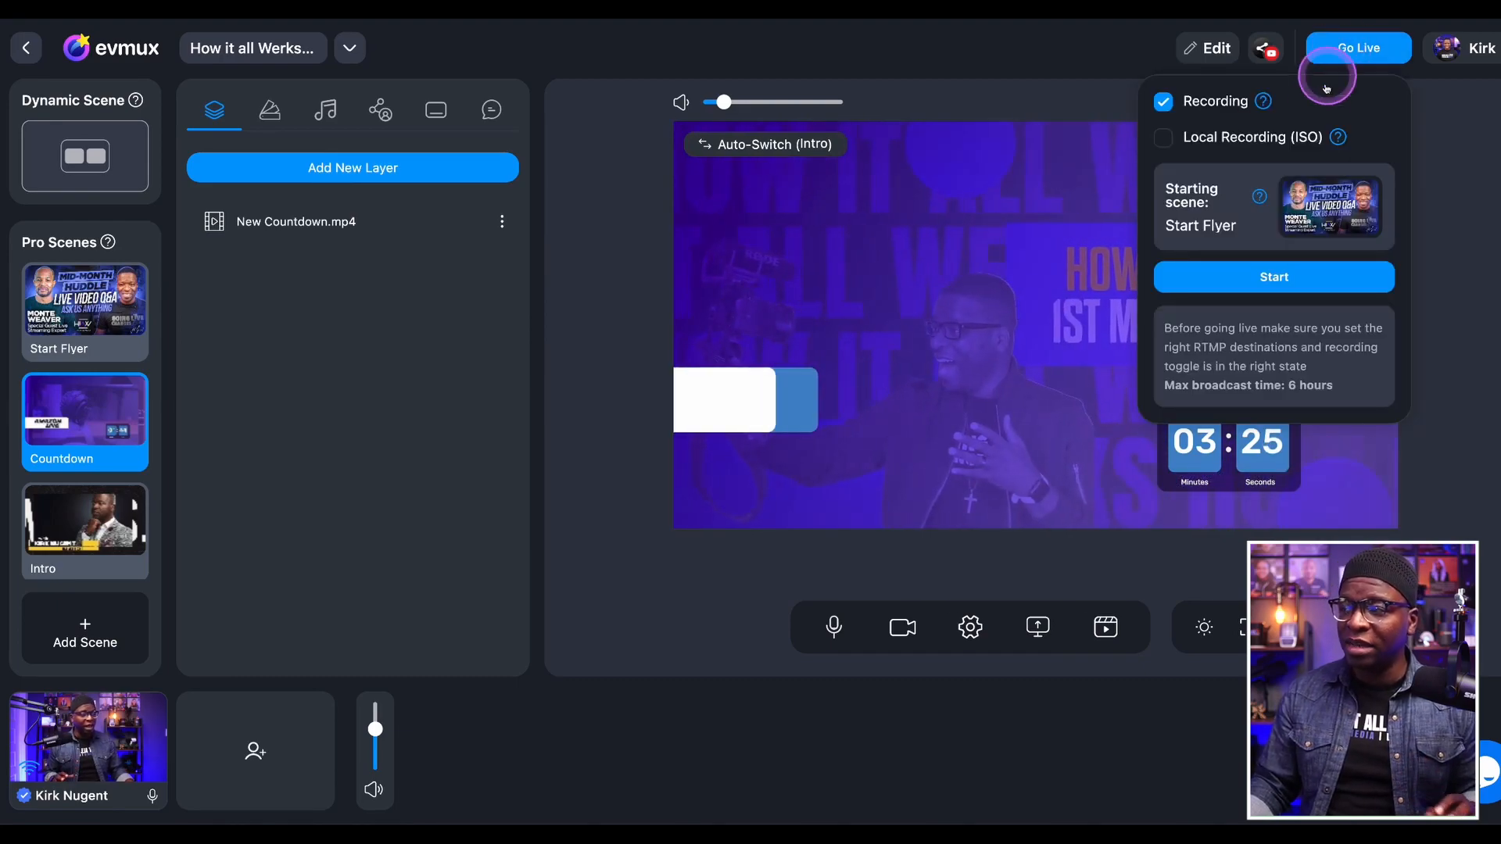
click(1332, 206)
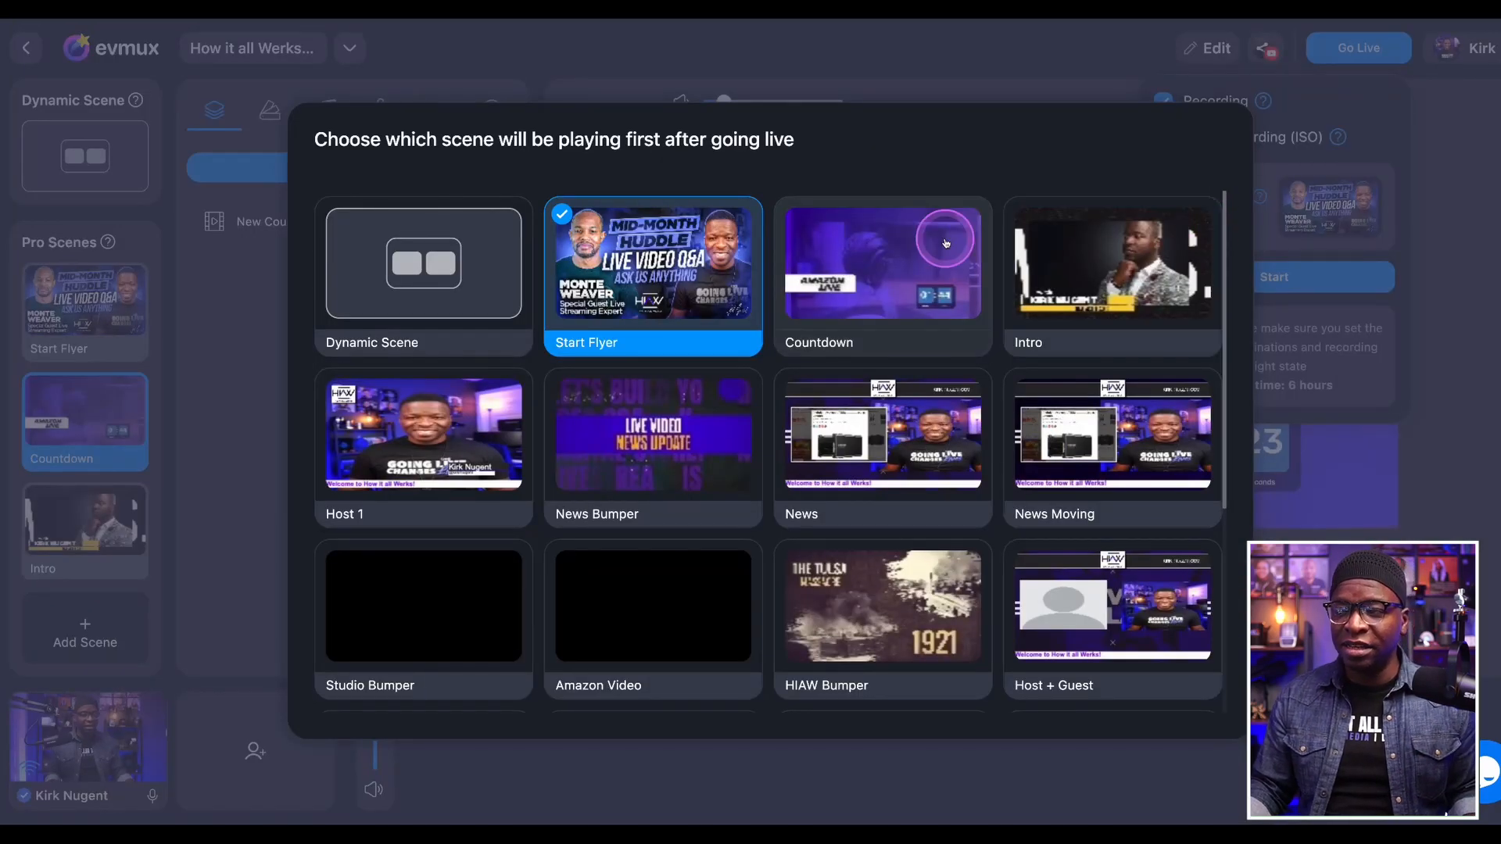
click(881, 261)
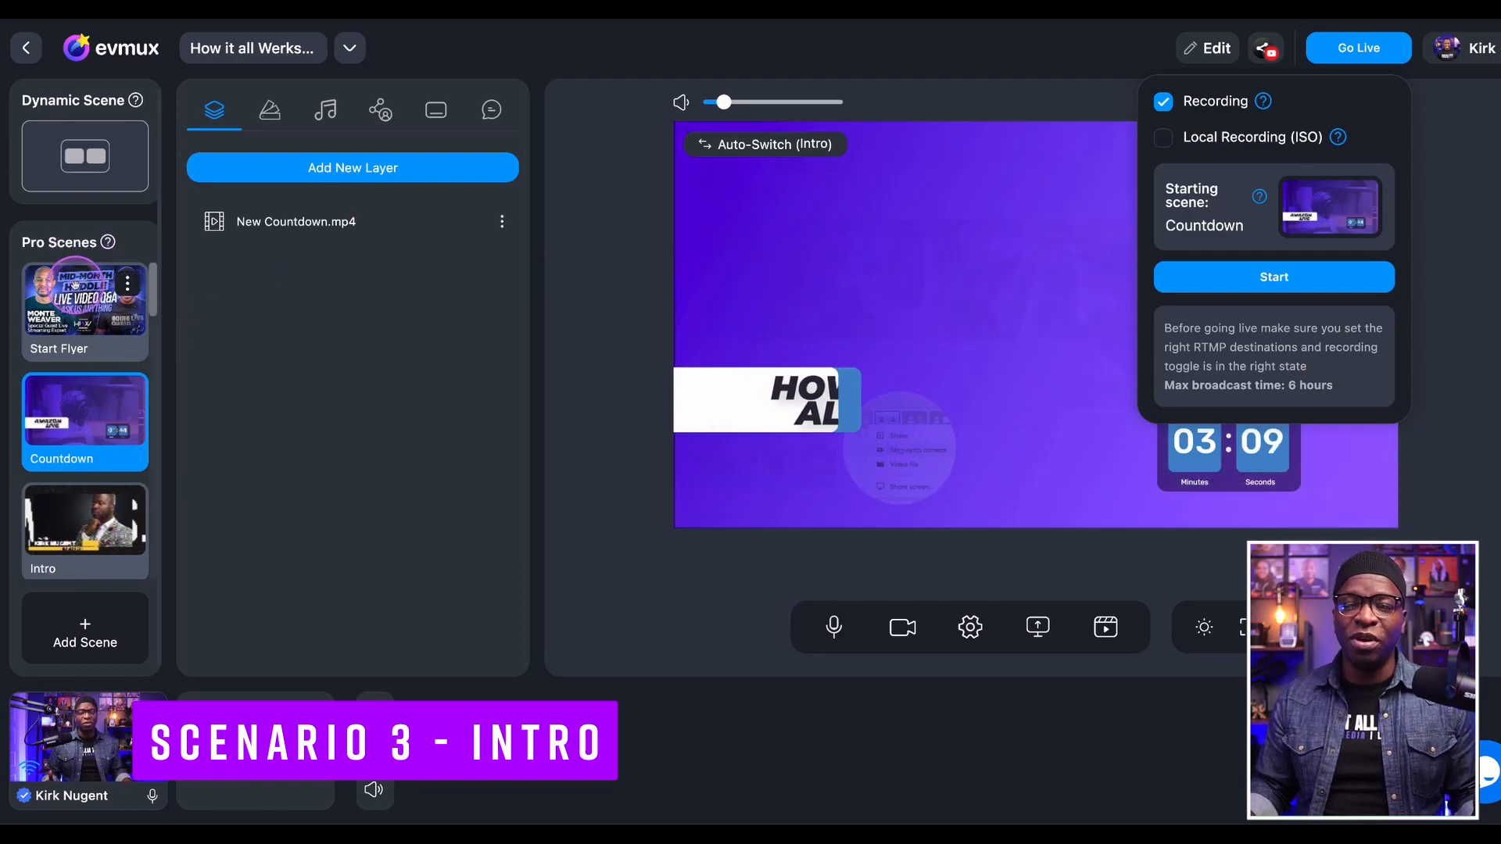
- Switch the studio to the Intro scene and make it the starting scene for going live
click(85, 310)
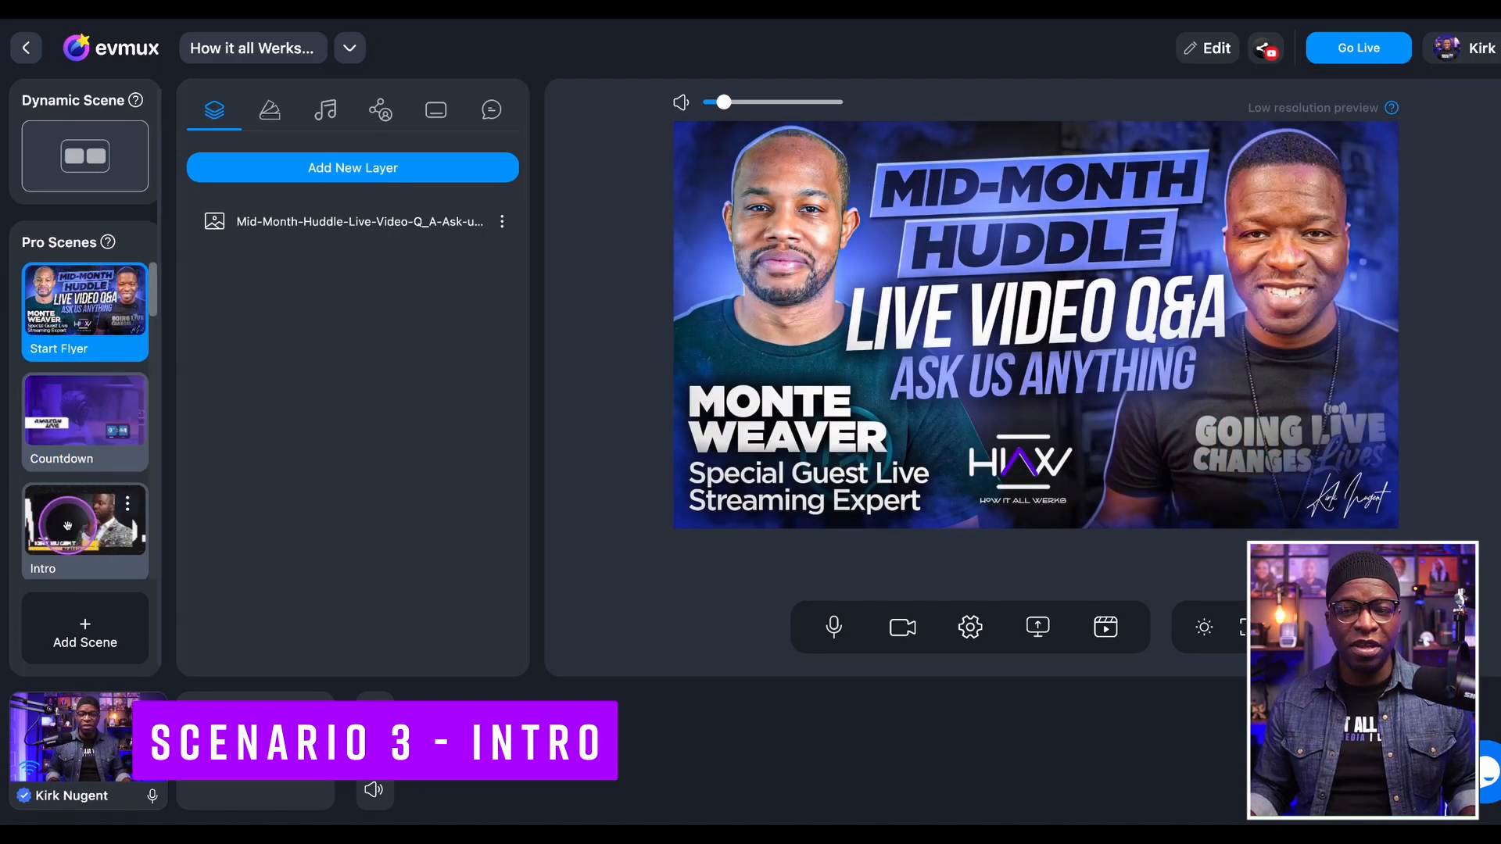
click(84, 517)
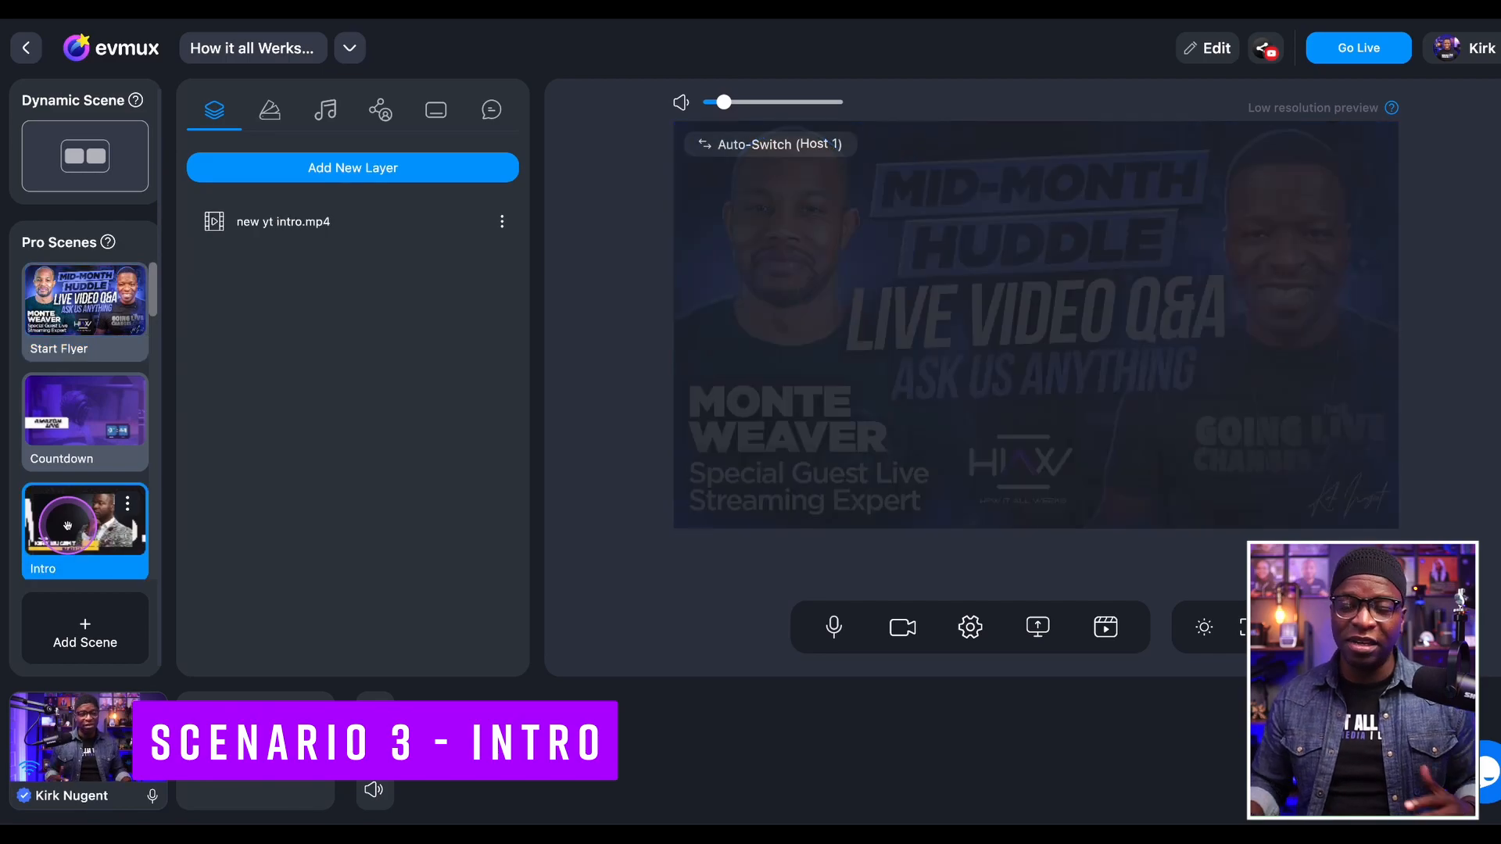
click(1357, 49)
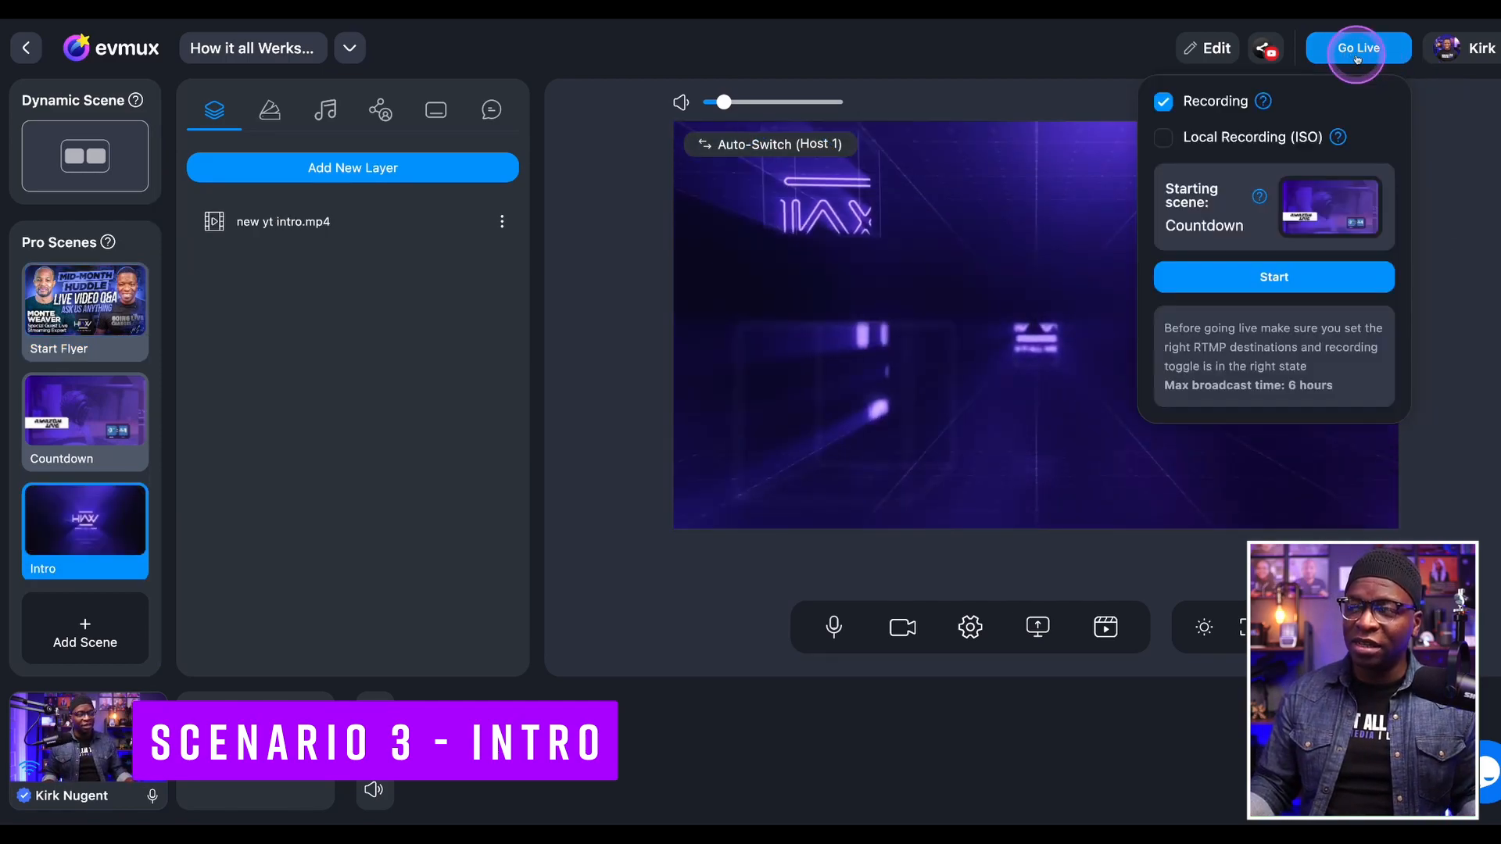
click(1329, 206)
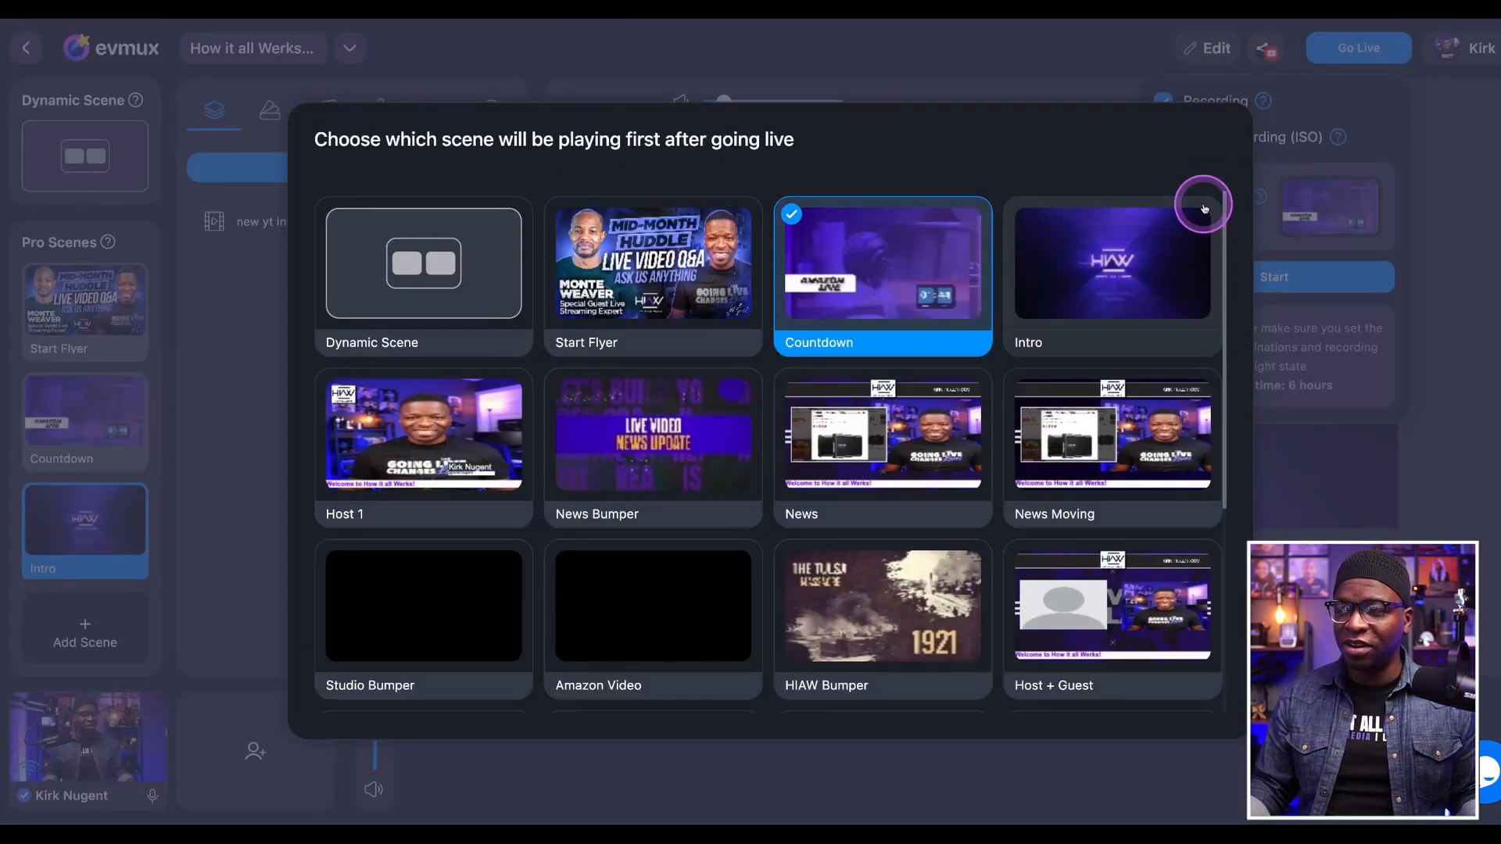
click(1112, 263)
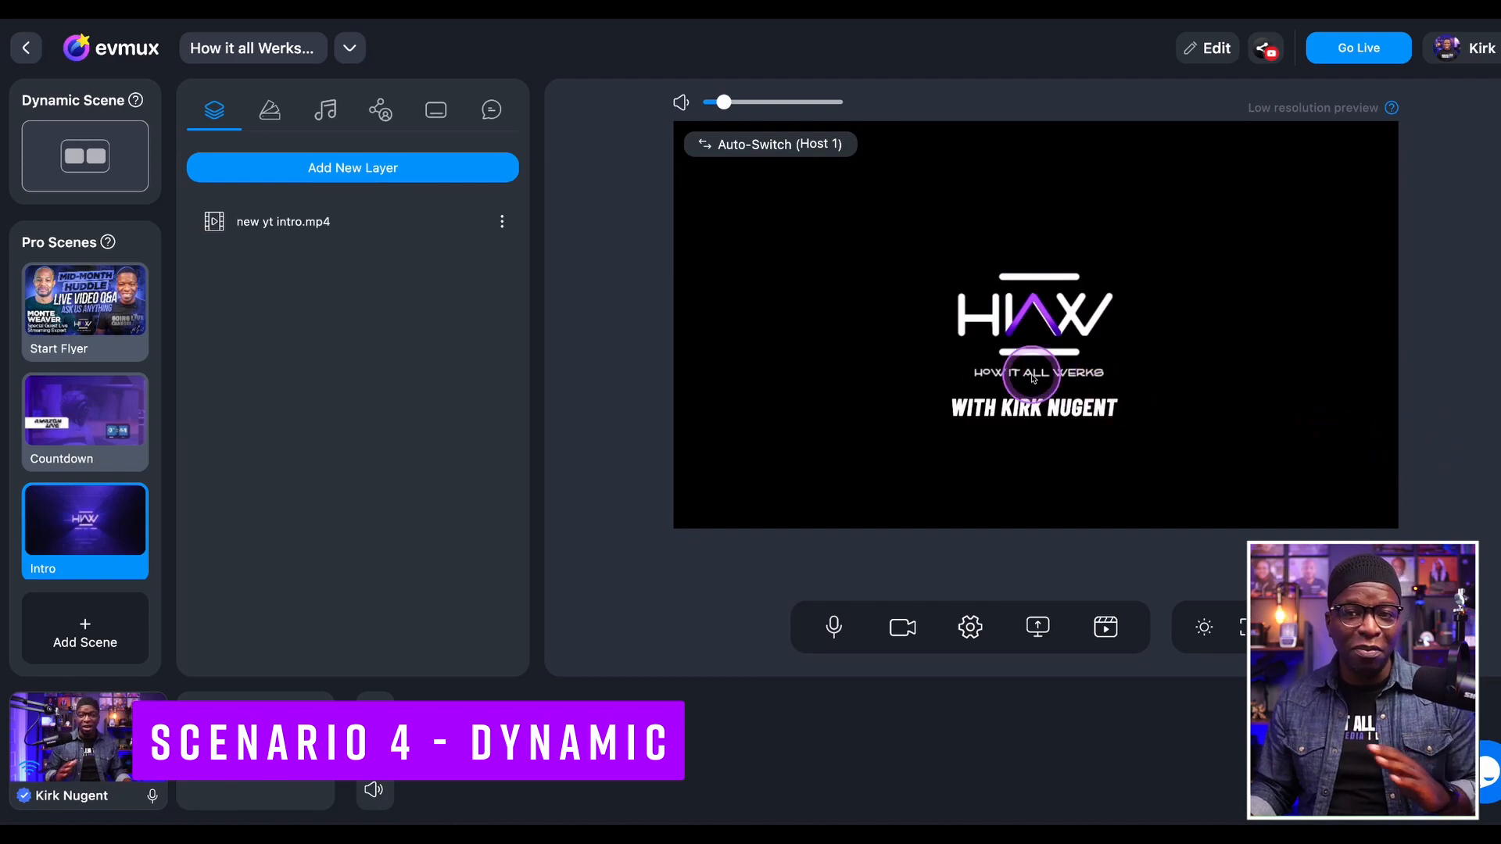
- Return the studio to the two-person Dynamic Scene and make it the starting scene for going live
scroll(down, 3)
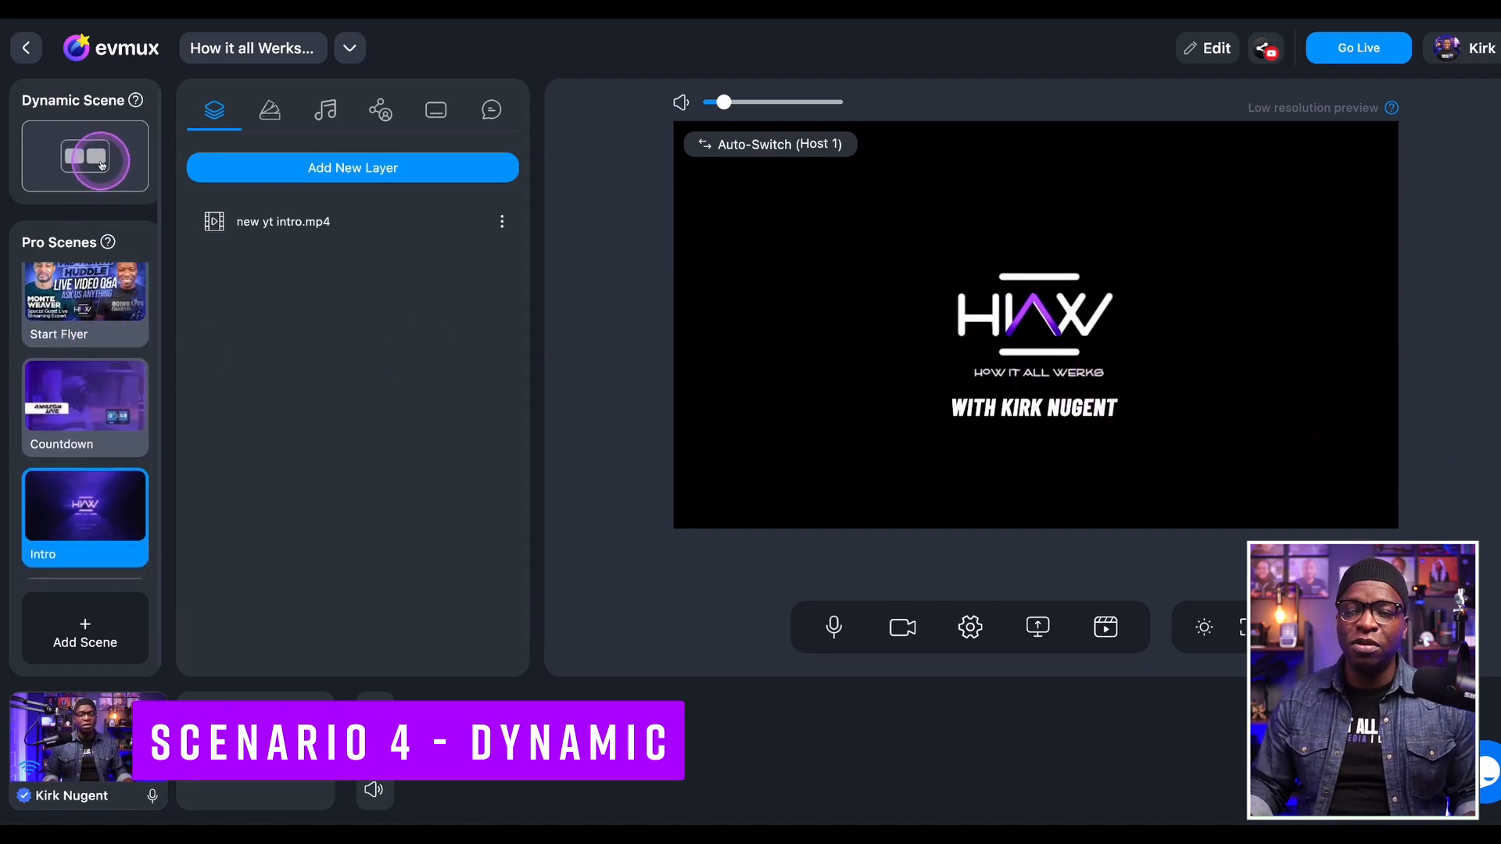
click(269, 110)
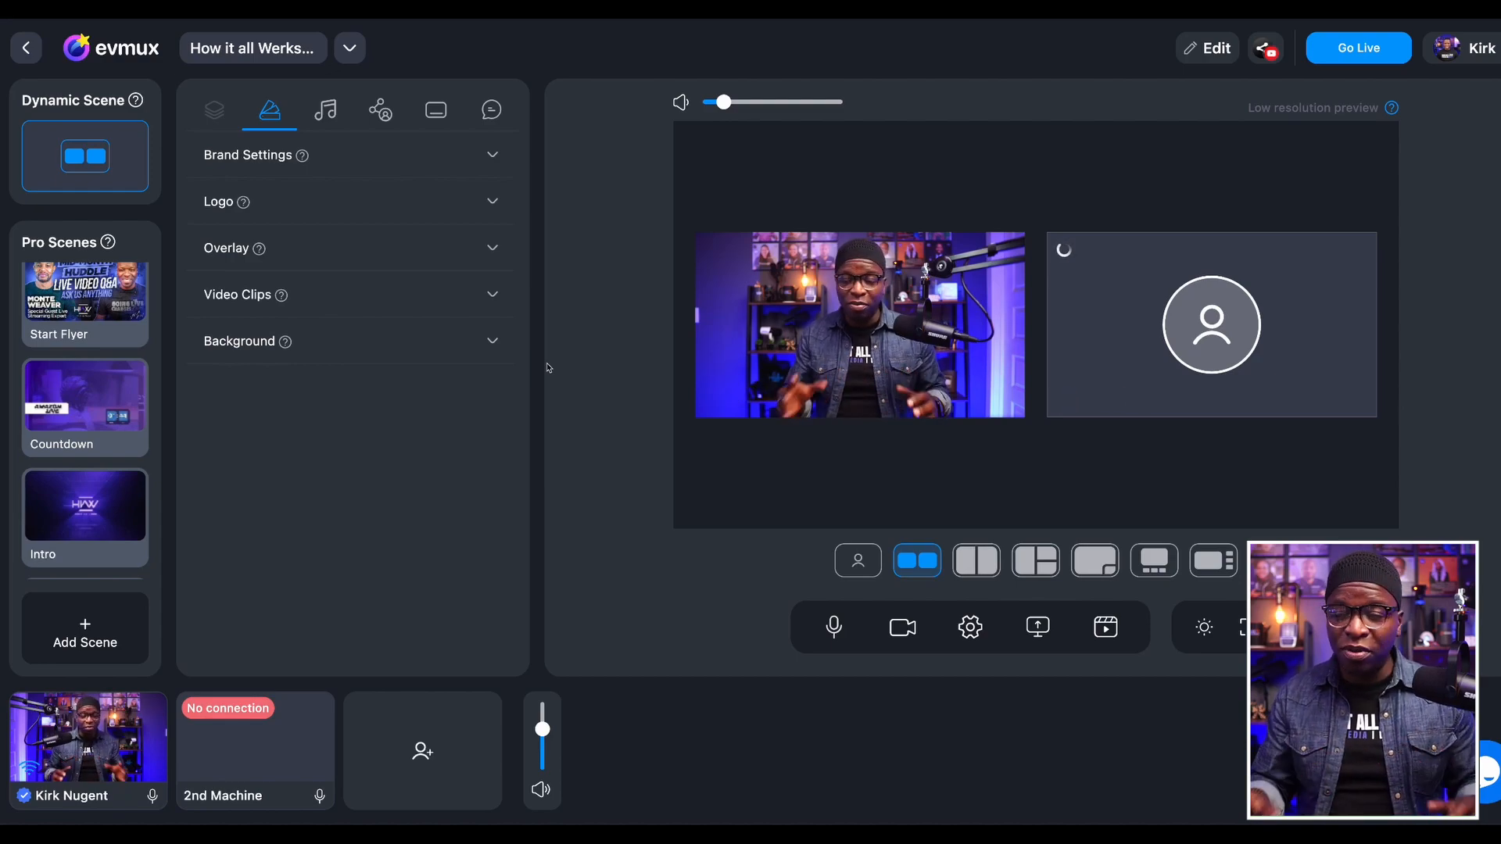
click(1357, 48)
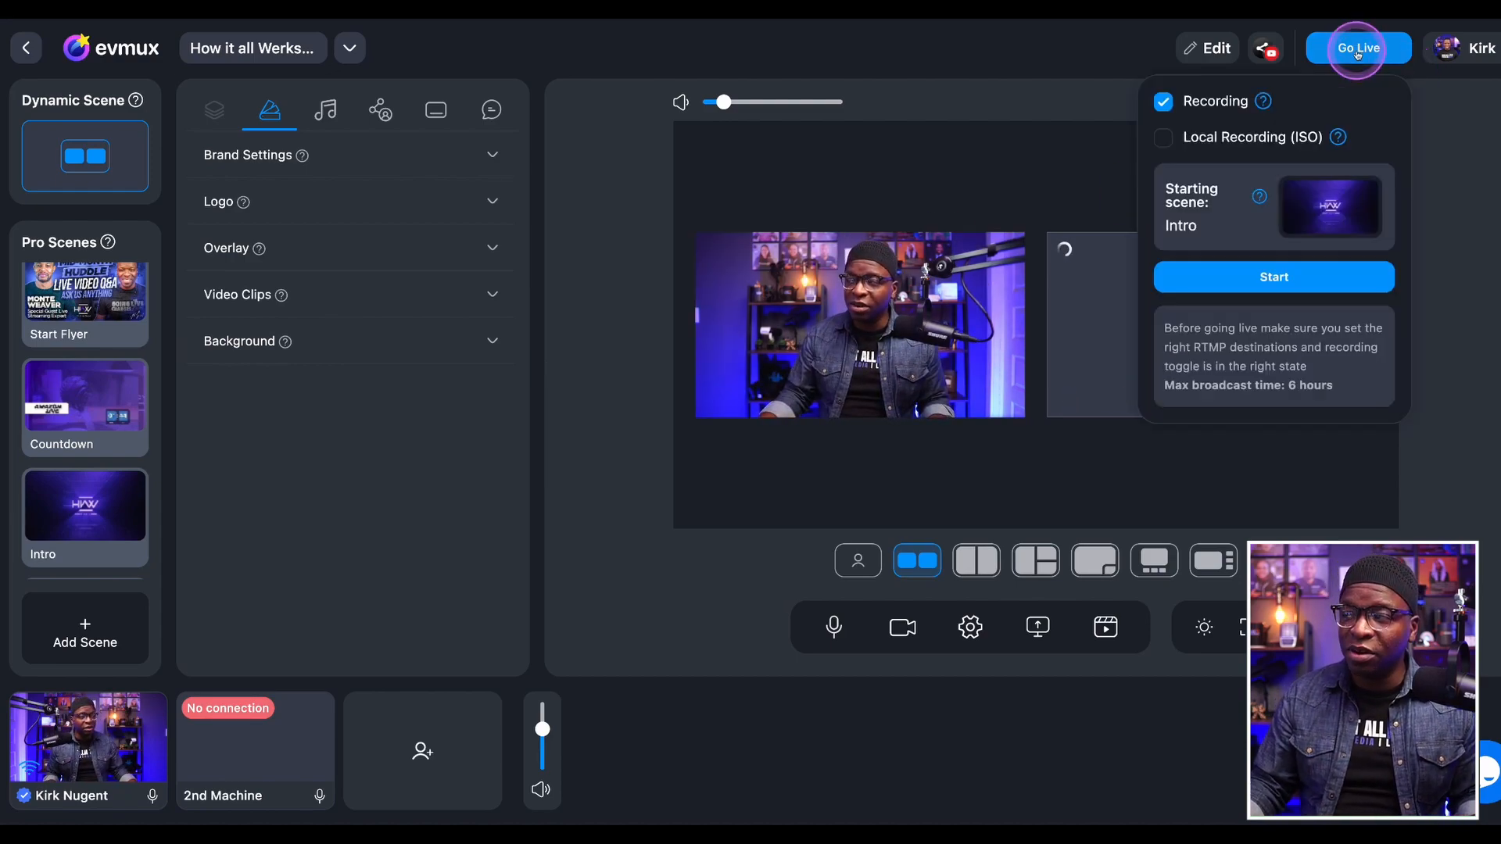
click(1329, 206)
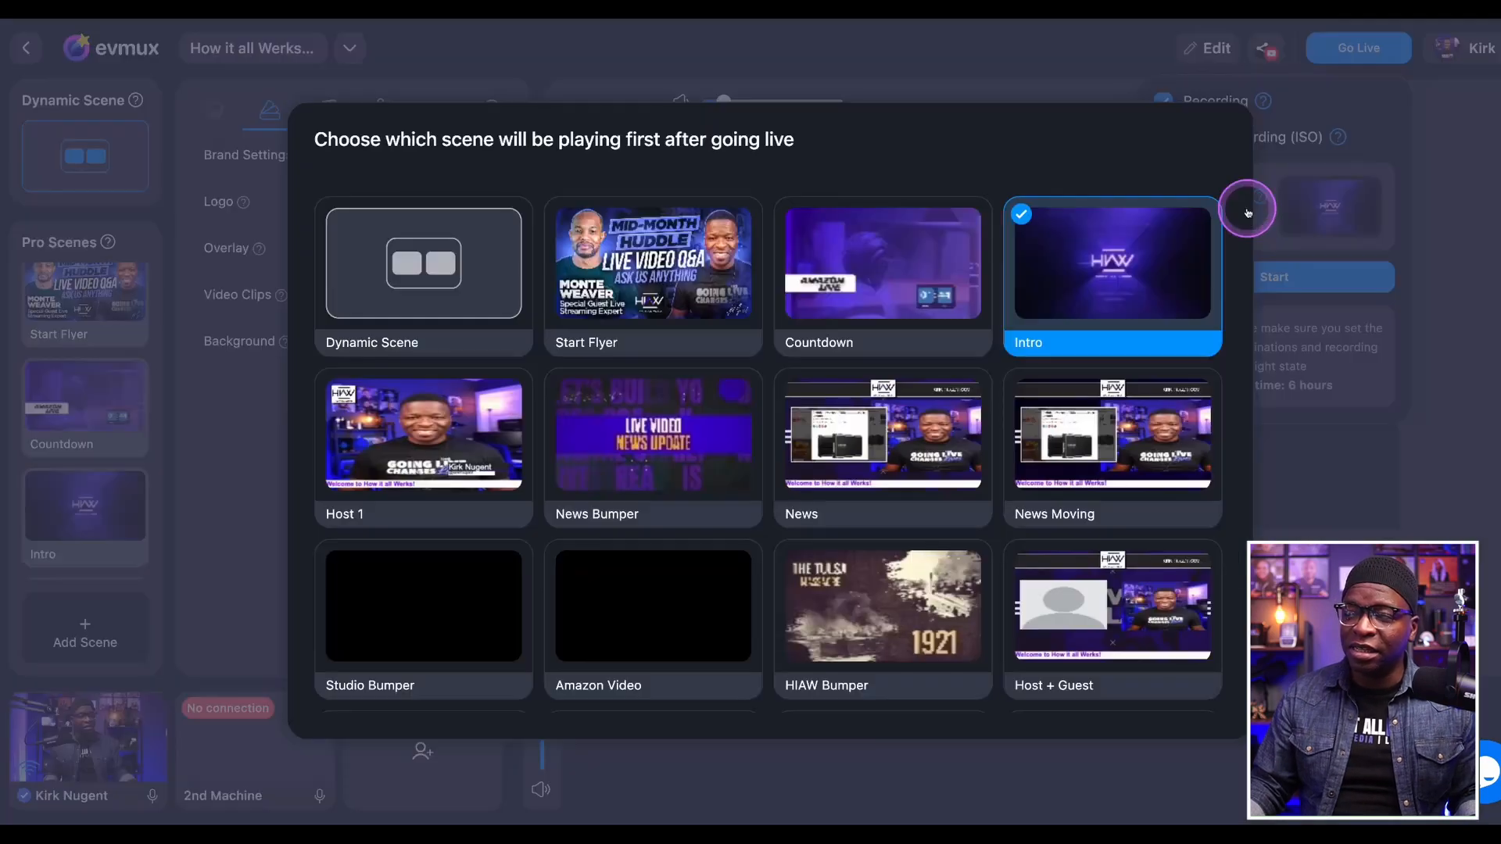
mouse_move(475, 309)
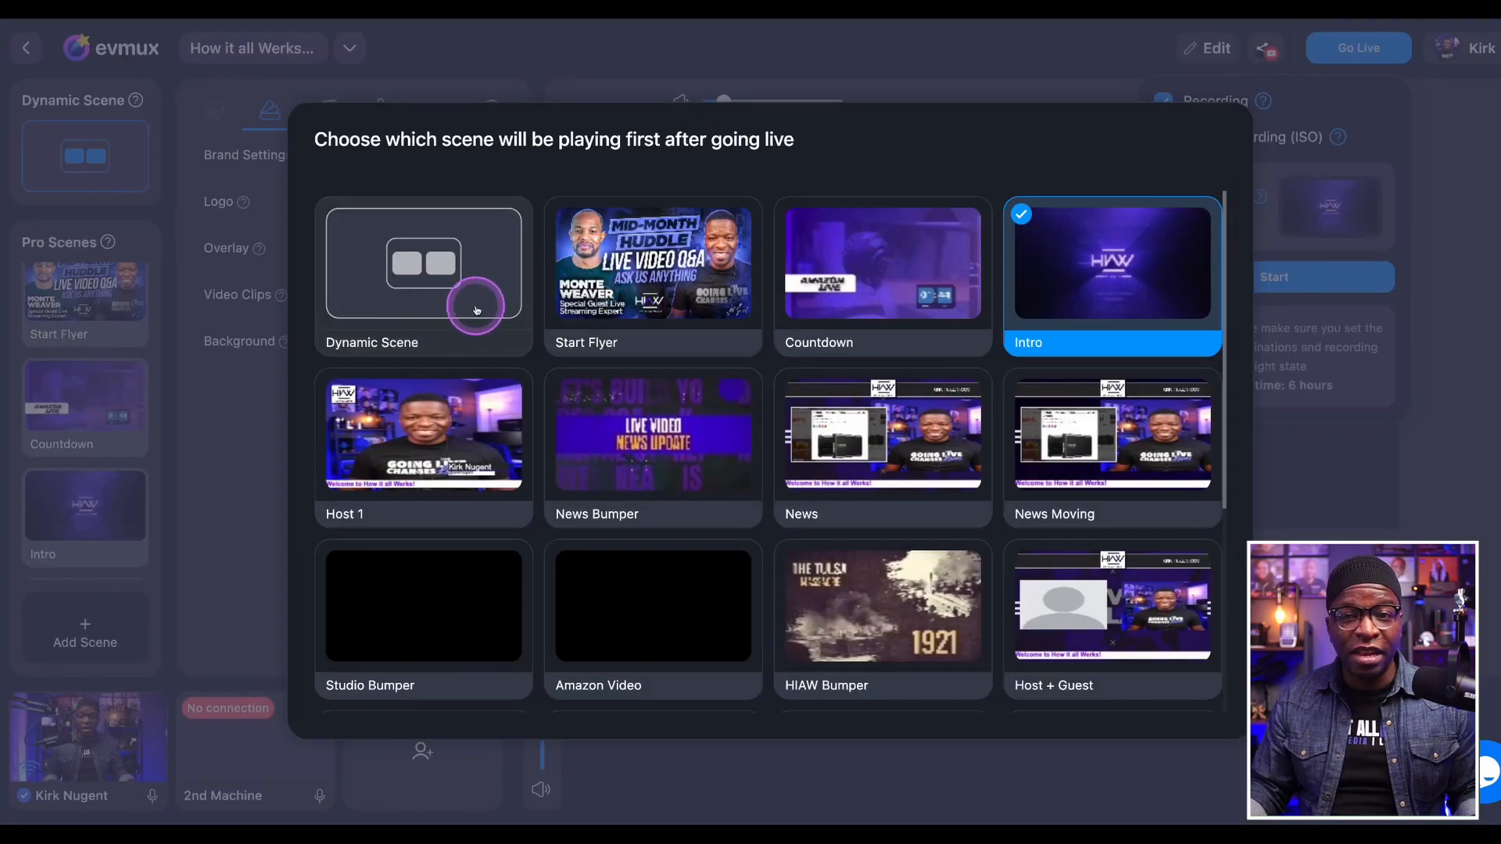
click(422, 262)
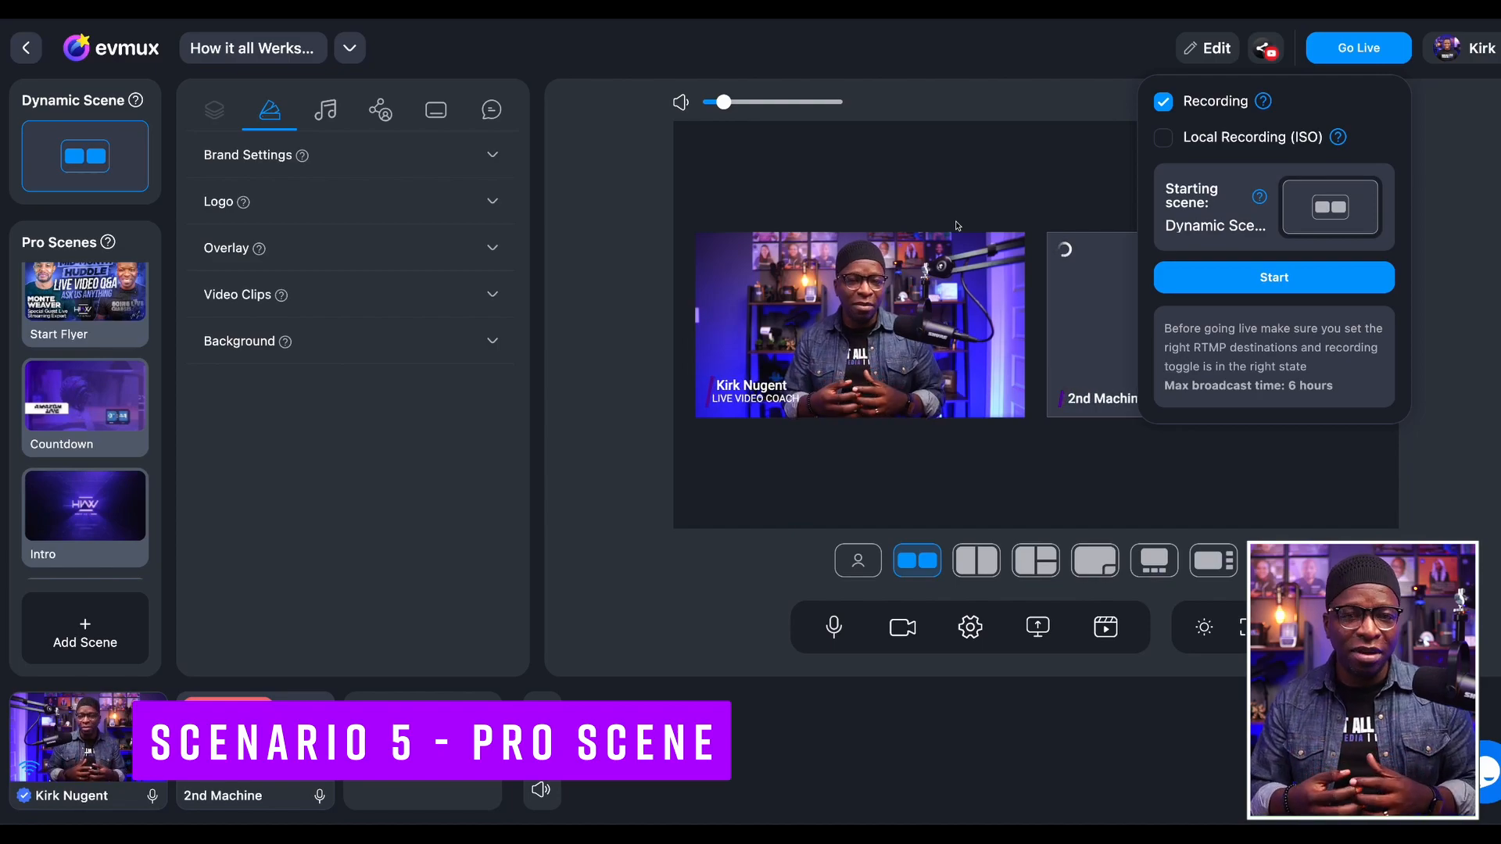
click(1329, 206)
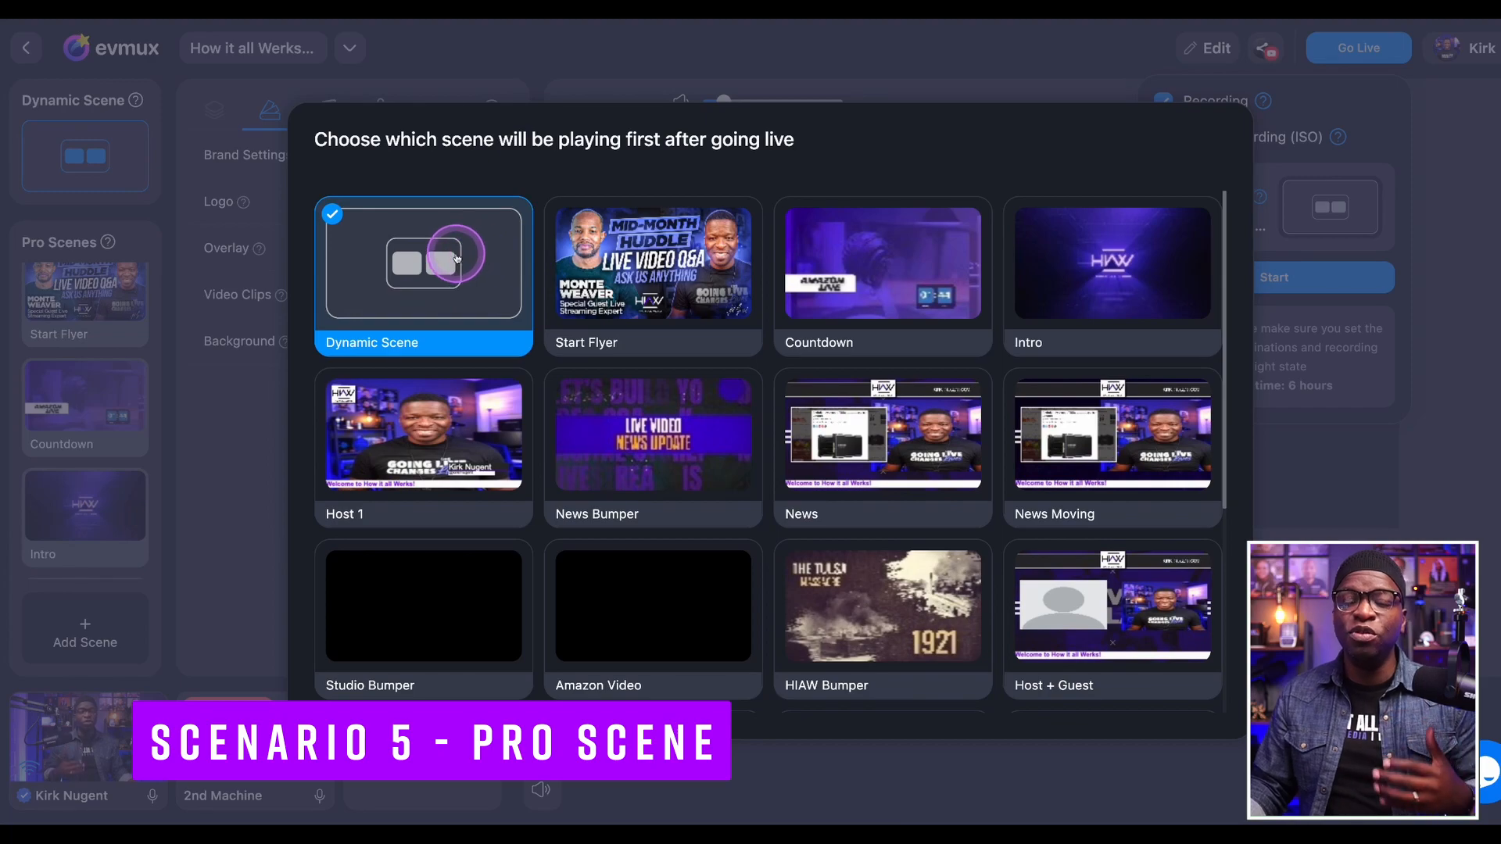
mouse_move(1218, 157)
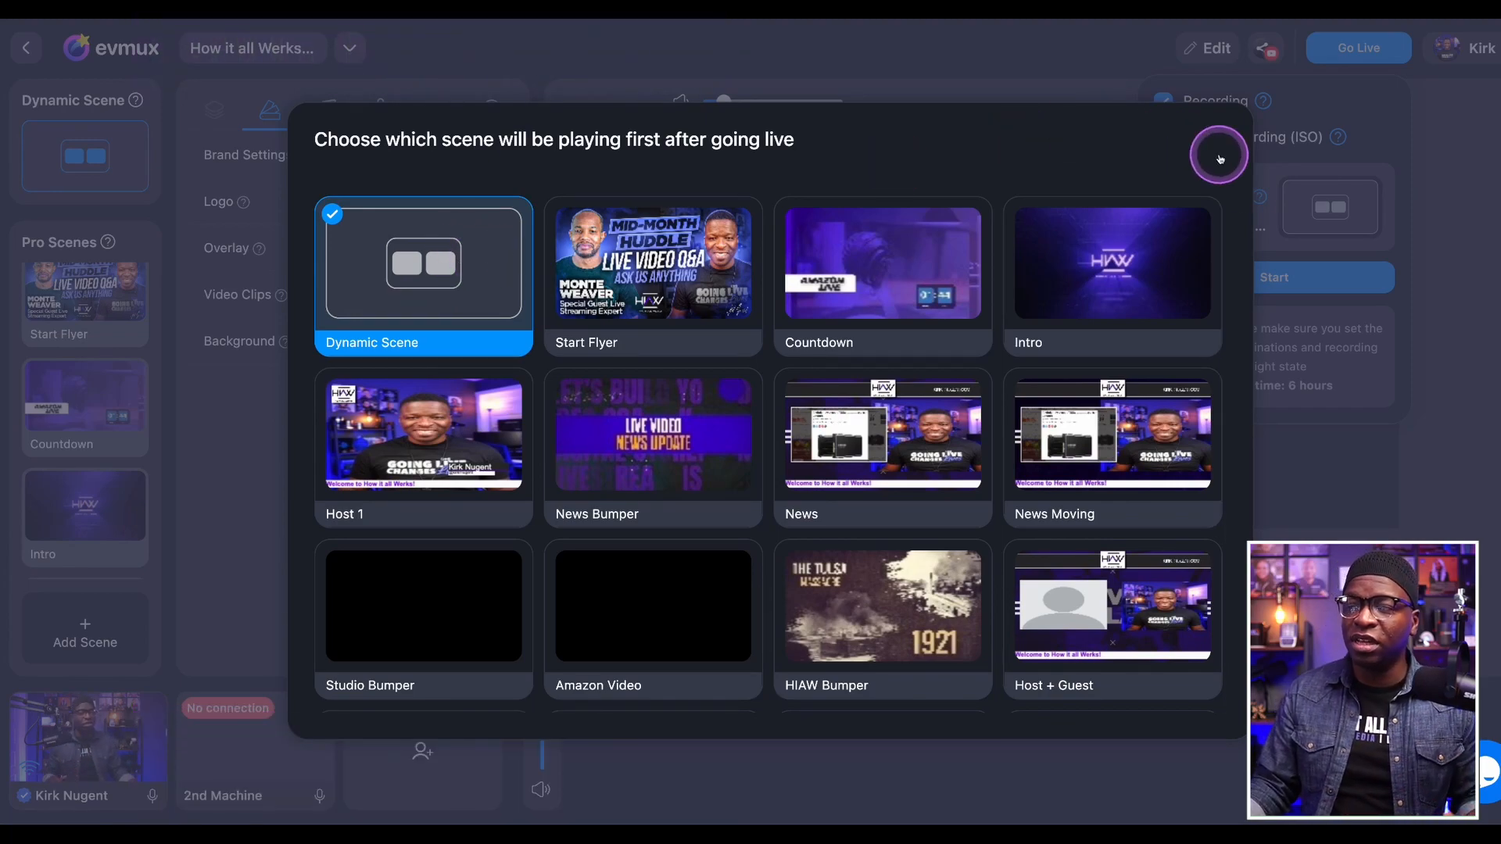
- Close the go-live options and apply the Mid-Month Huddle flyer overlay to the Dynamic Scene
click(1218, 158)
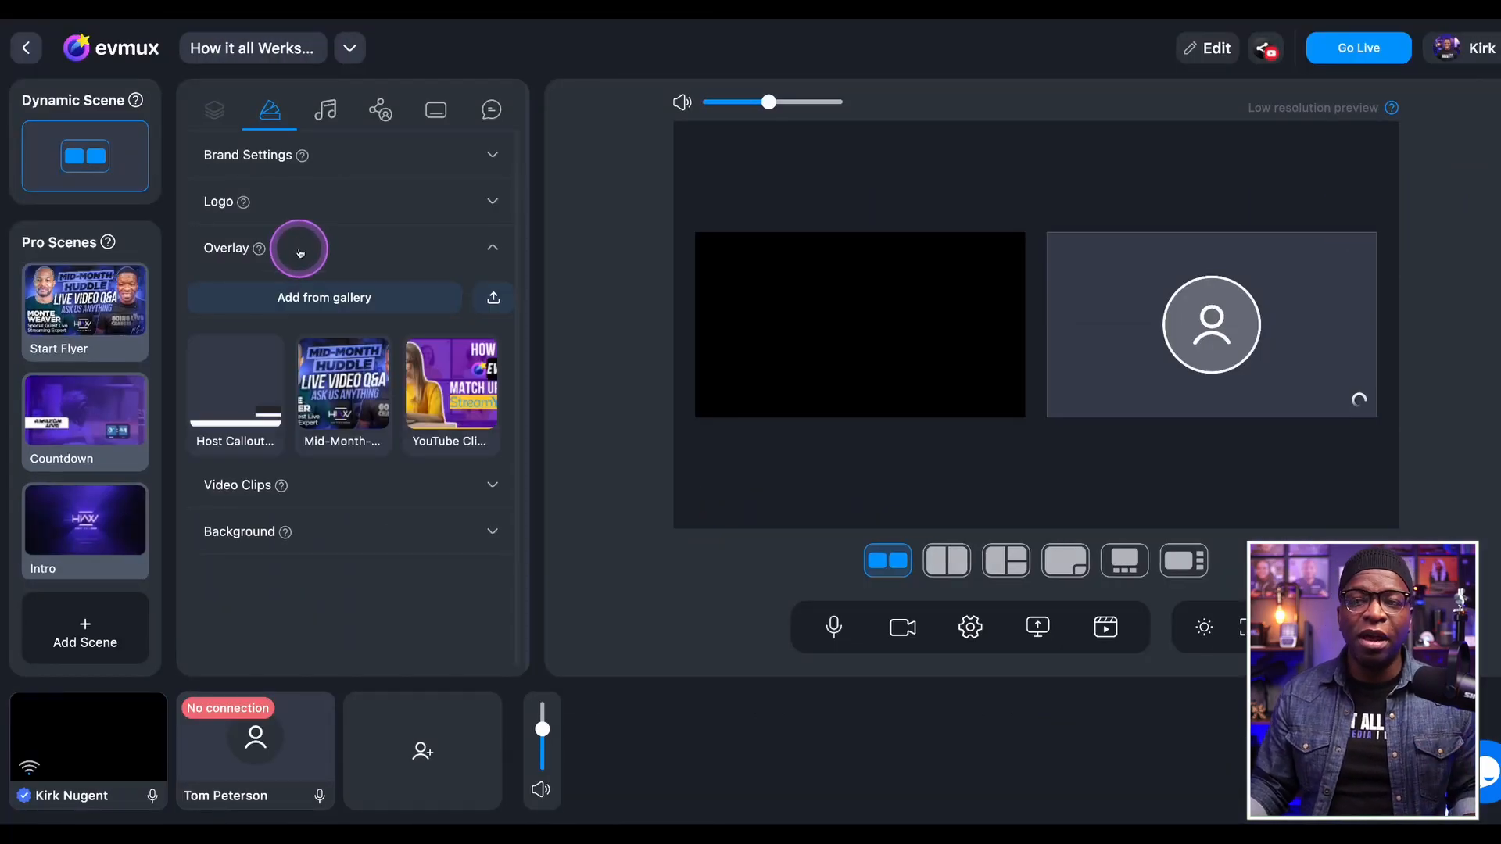
click(342, 388)
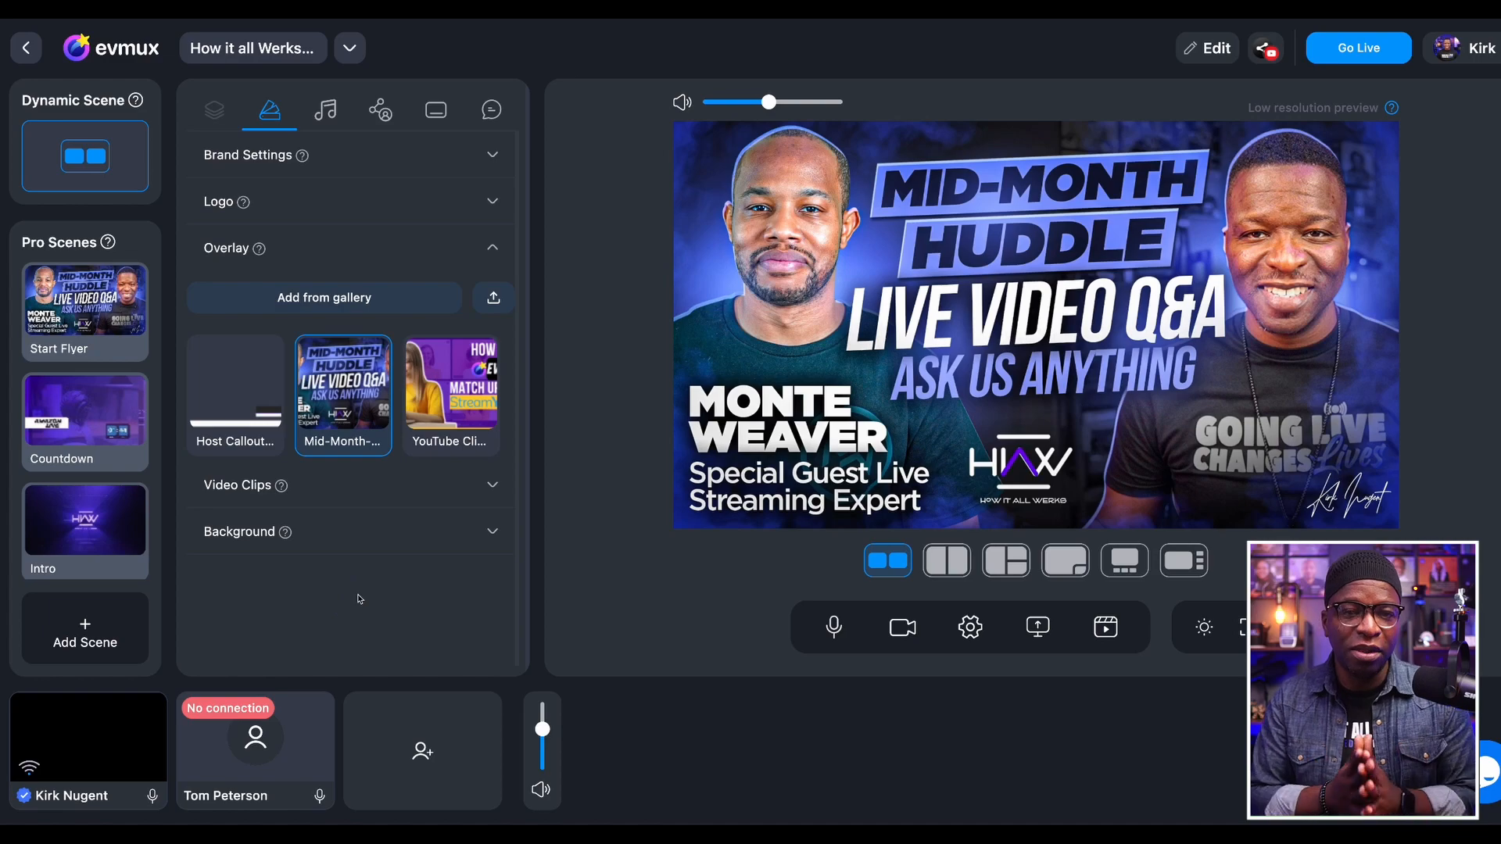
- With the flyer overlay on, show the starting-scene list still set to Dynamic Scene
click(1357, 48)
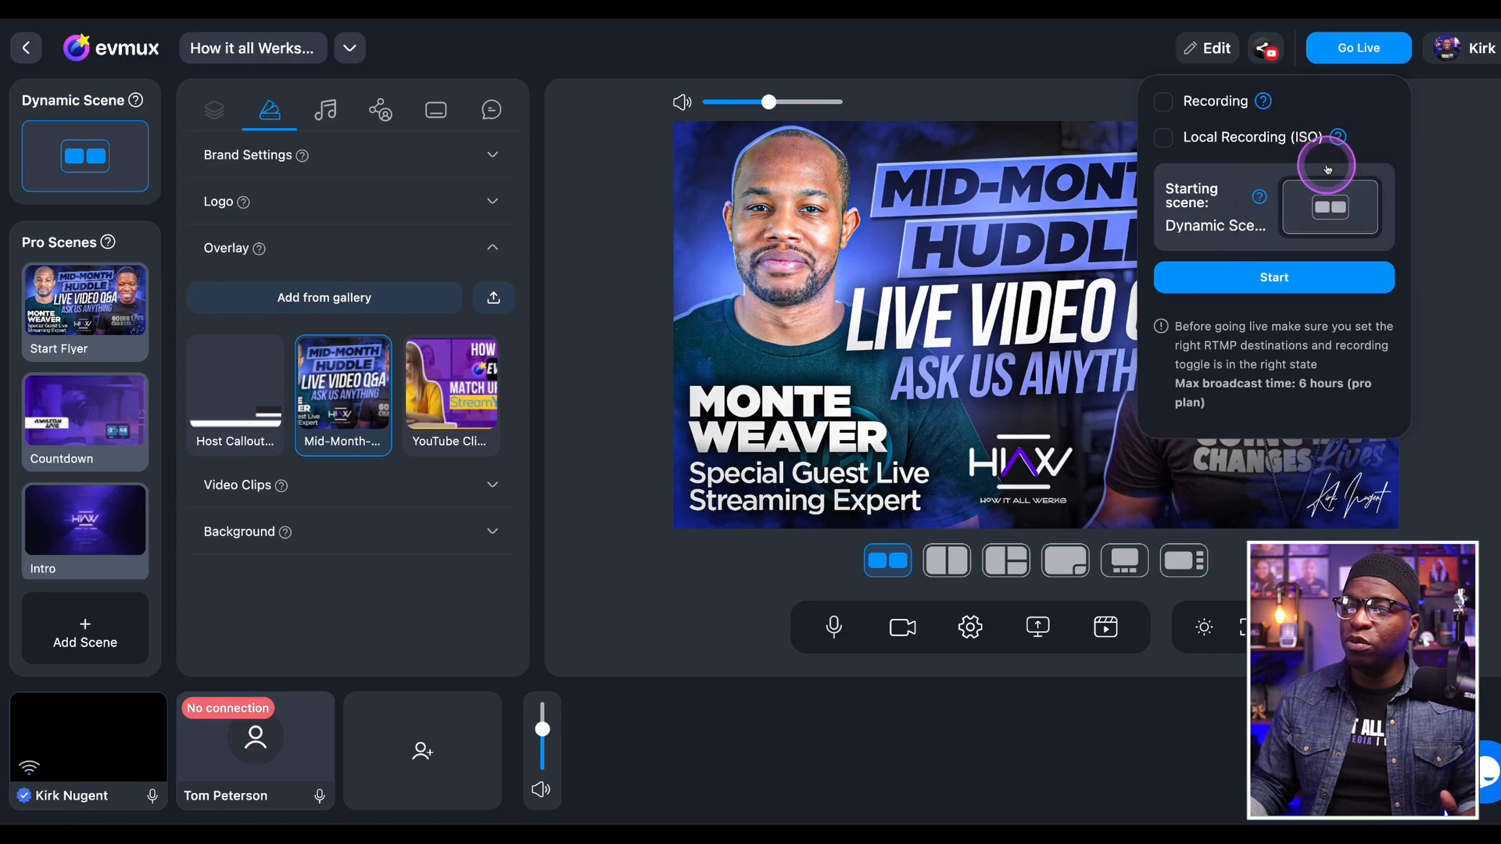
click(1329, 208)
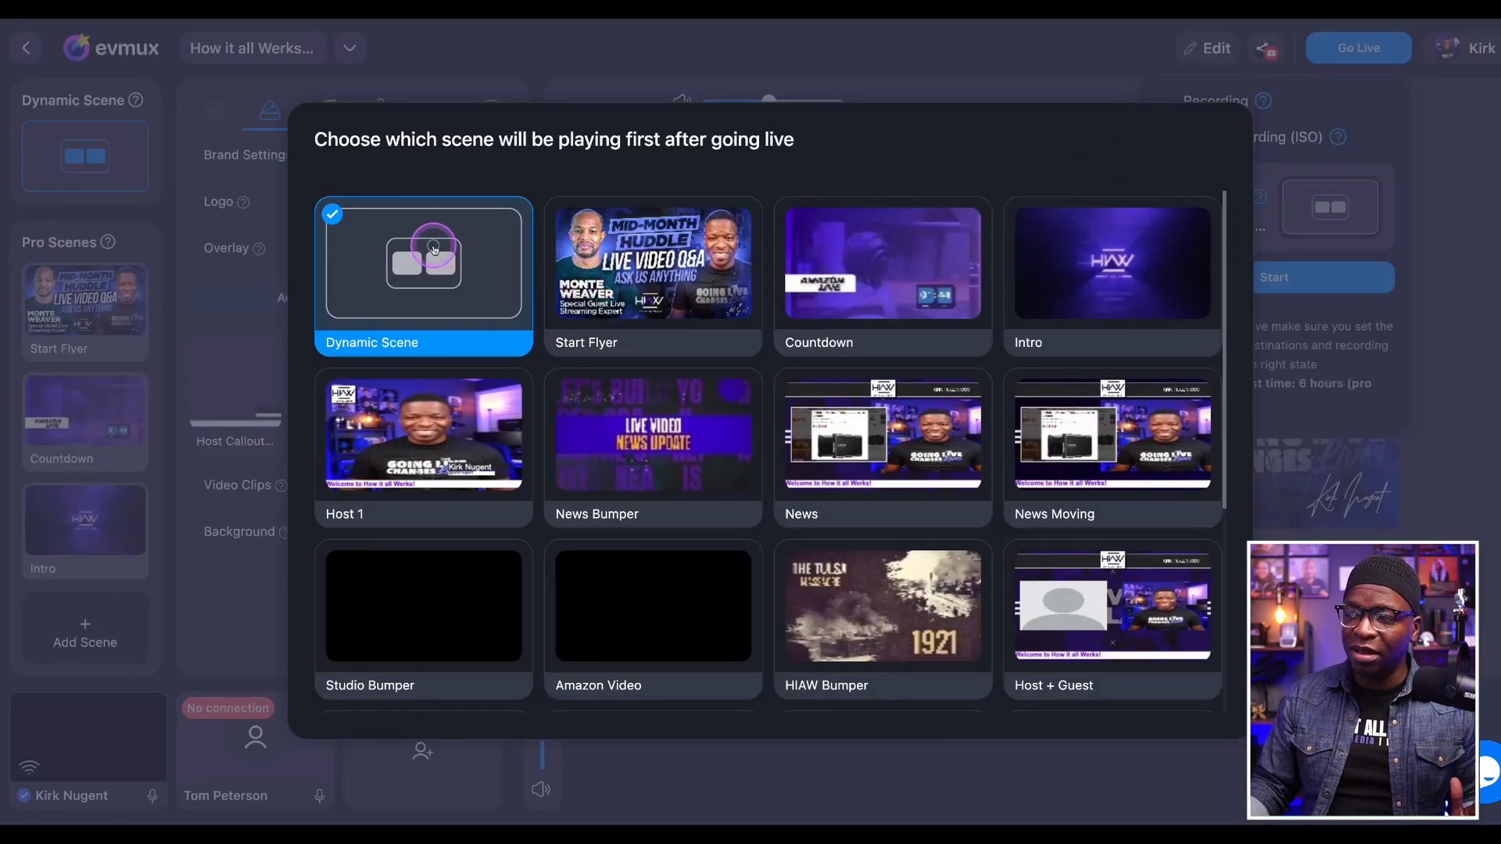